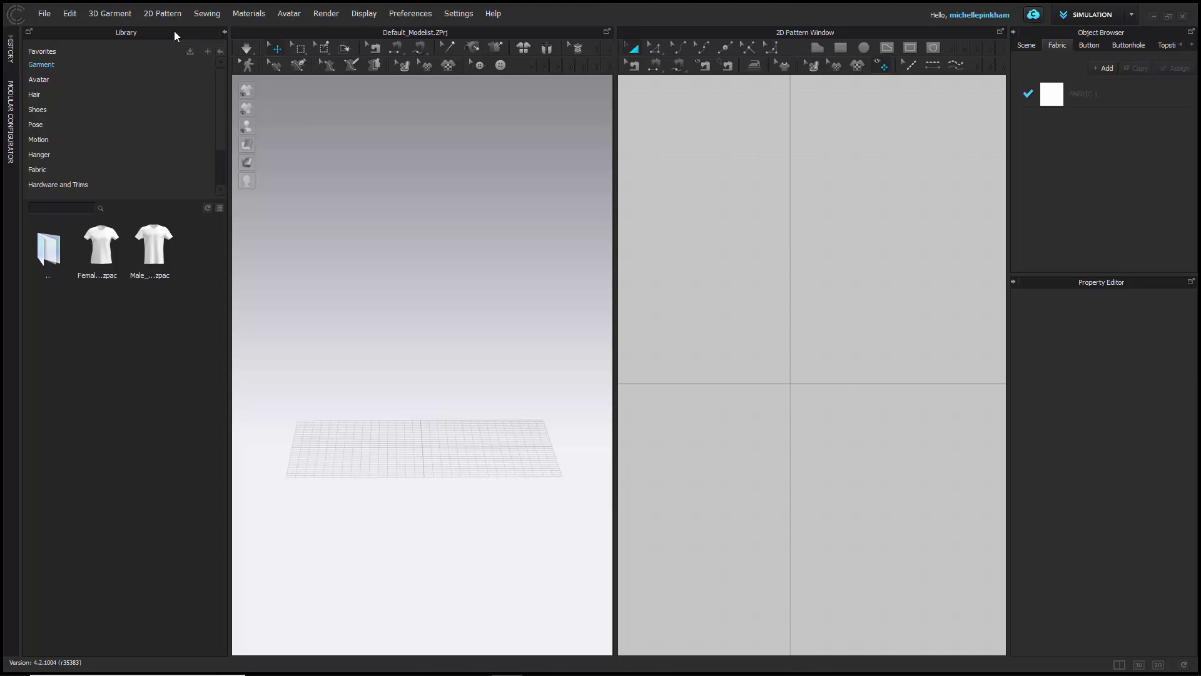
mouse_move(230, 69)
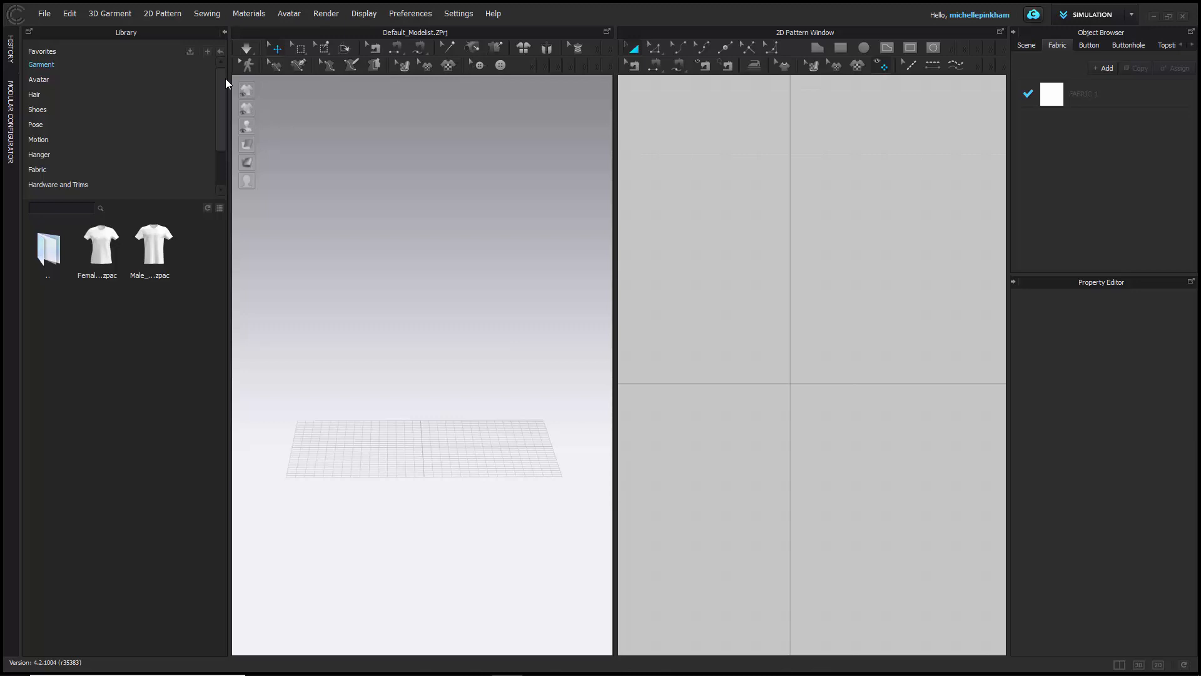
Browse the Avatar and Garment library favorites, ending on the Motion folders Female_A, Female_B, Male_A and Male_B.
scroll("down", 3)
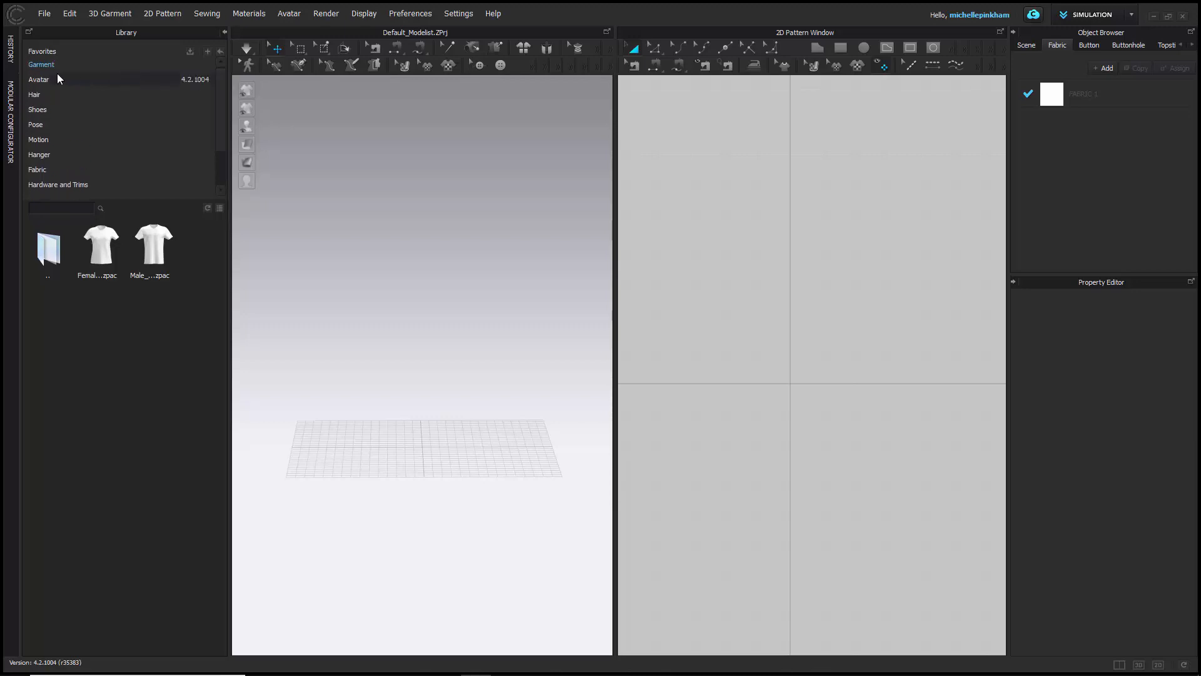
left_click(38, 79)
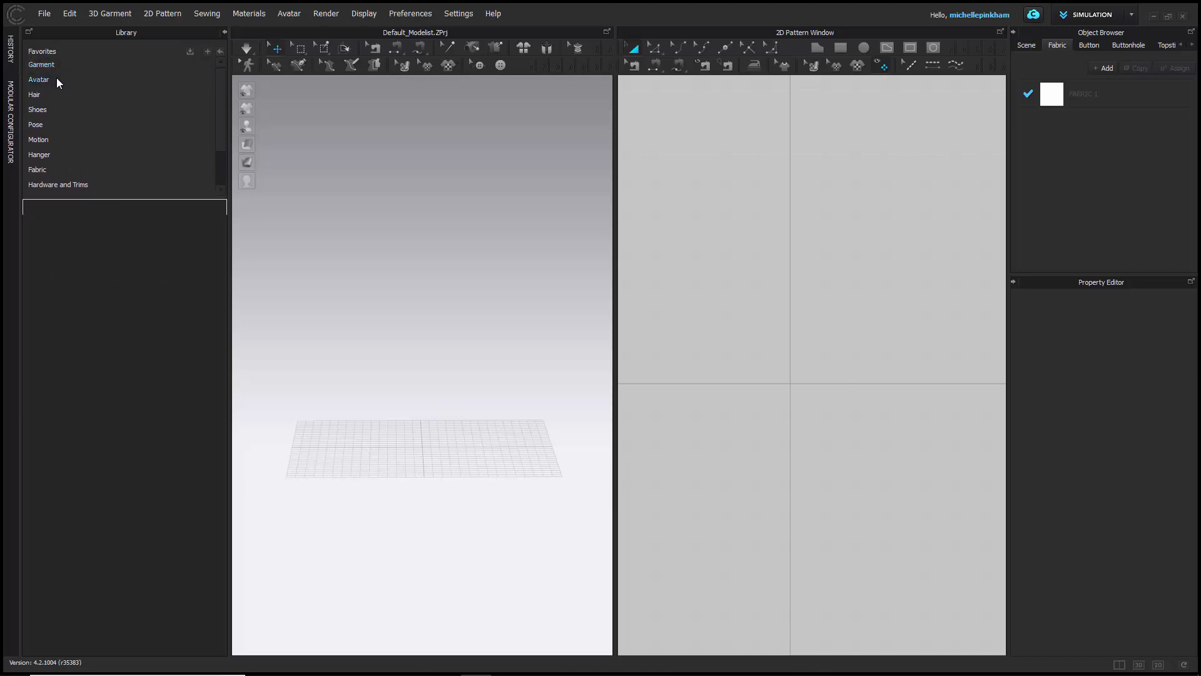
left_click(41, 64)
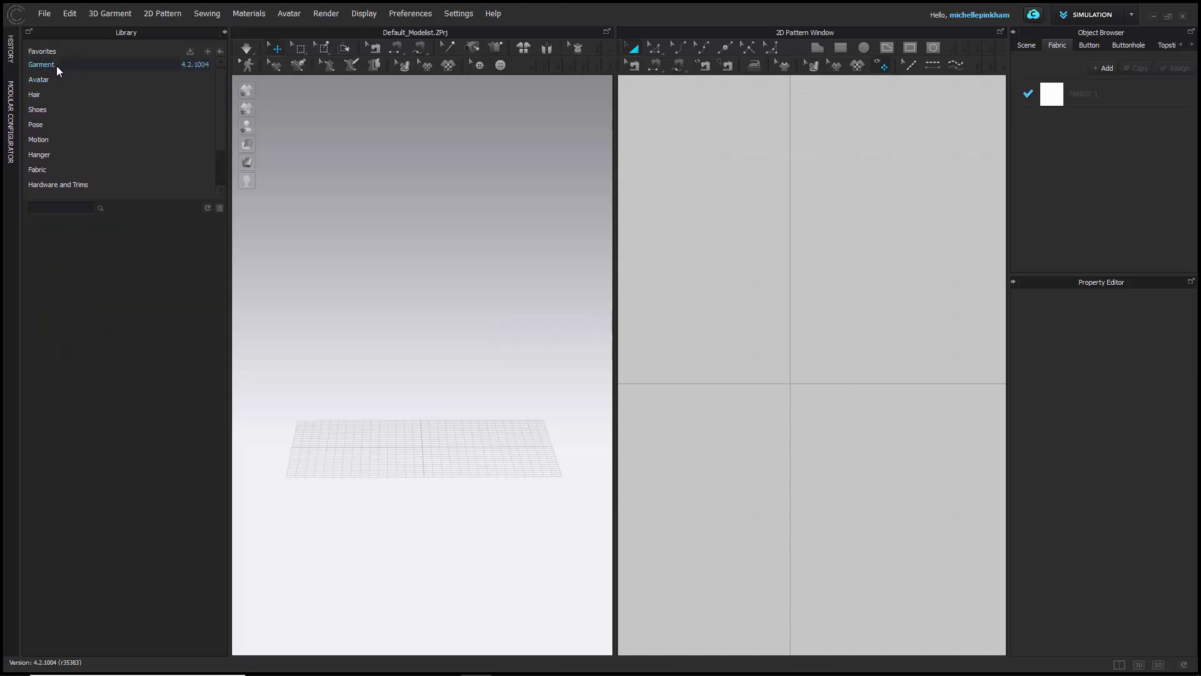
left_click(38, 80)
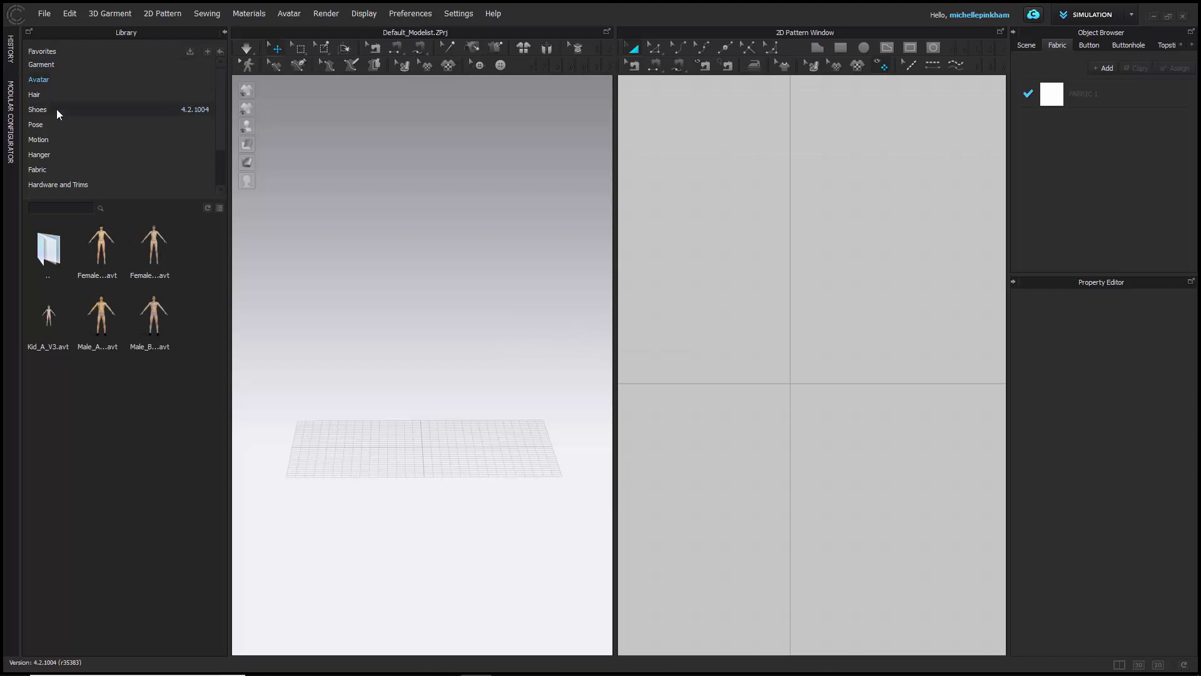
mouse_move(217, 139)
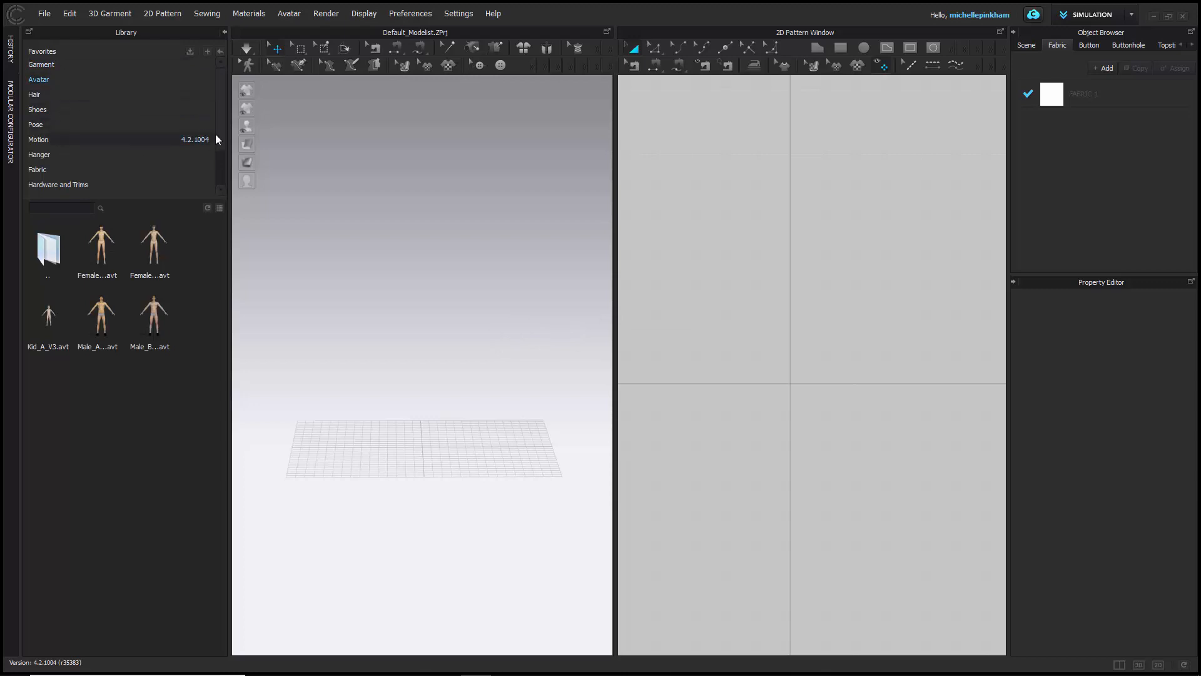
left_click(37, 170)
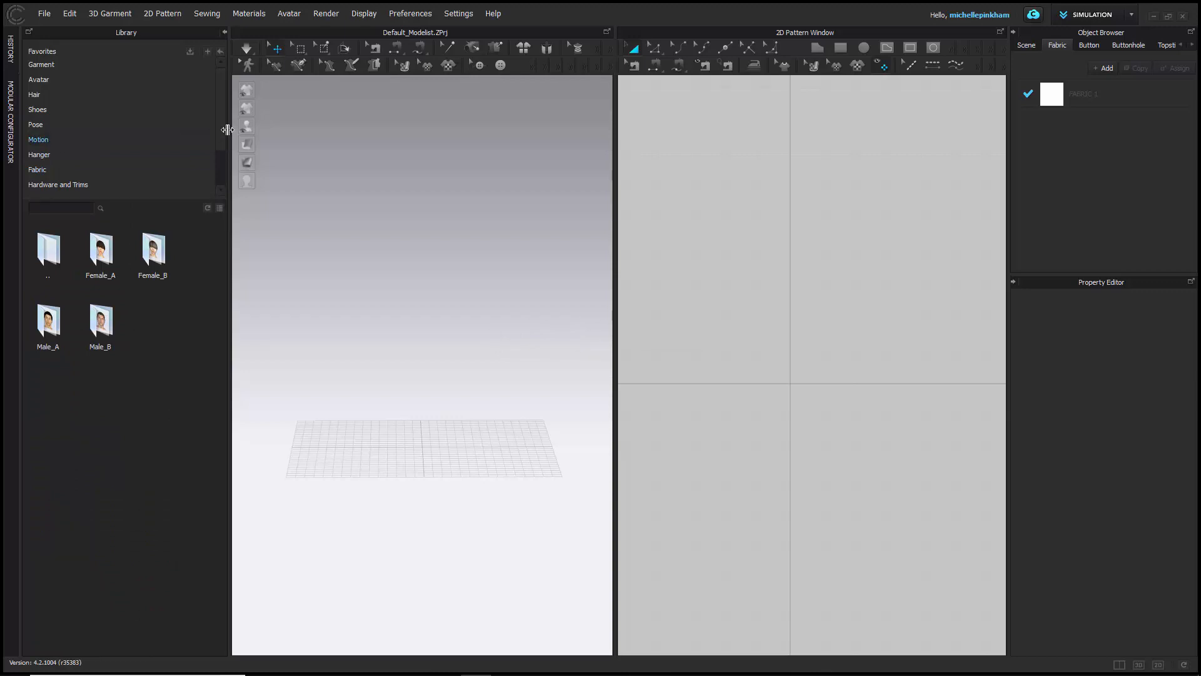
Browse from Garment through CLO FILES into the Prints library, showing the STRIPES folder and print images.
left_click(41, 64)
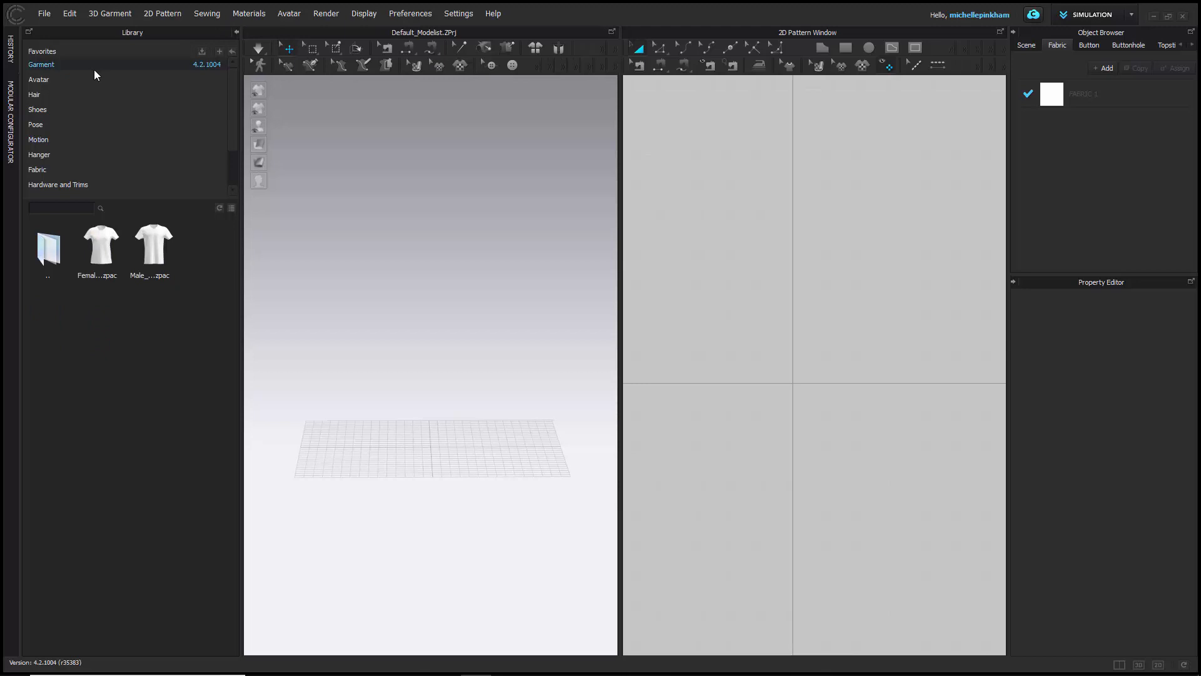
scroll("down", 3)
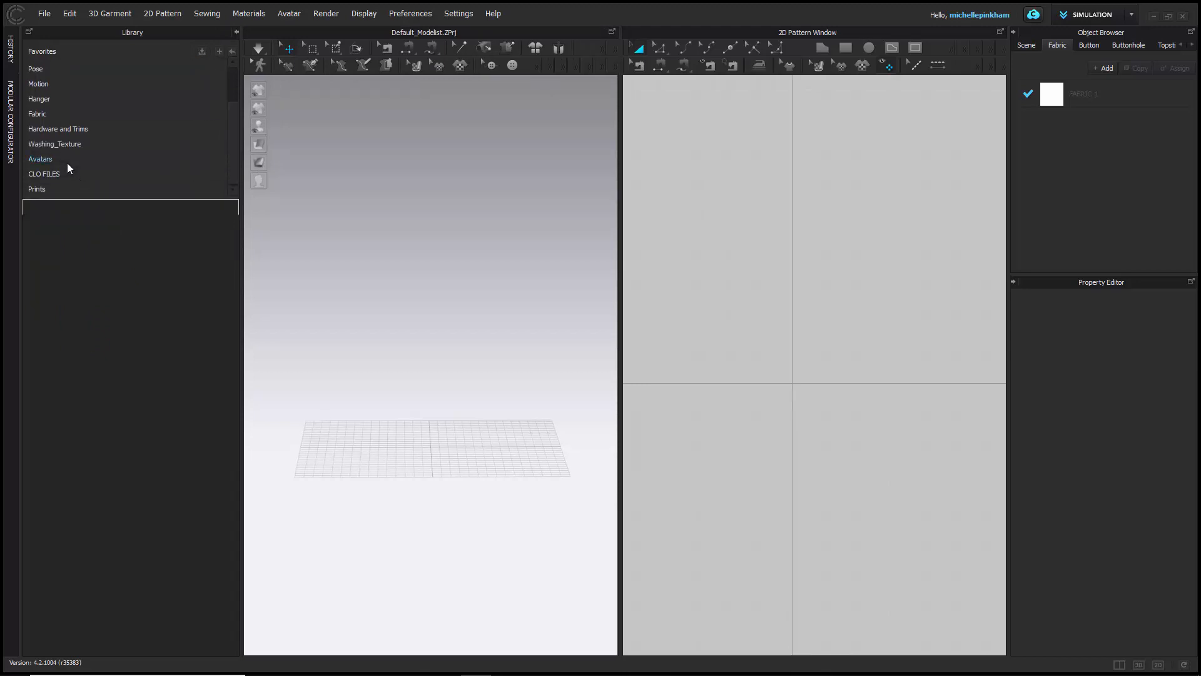
left_click(44, 174)
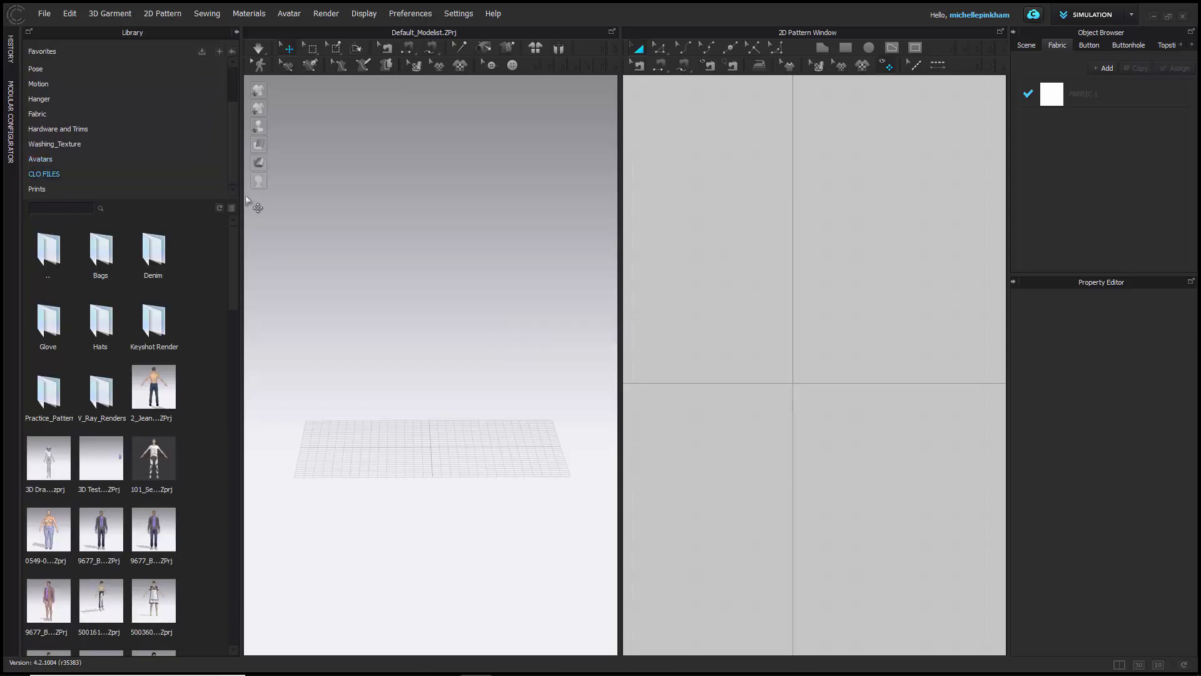
left_click(36, 188)
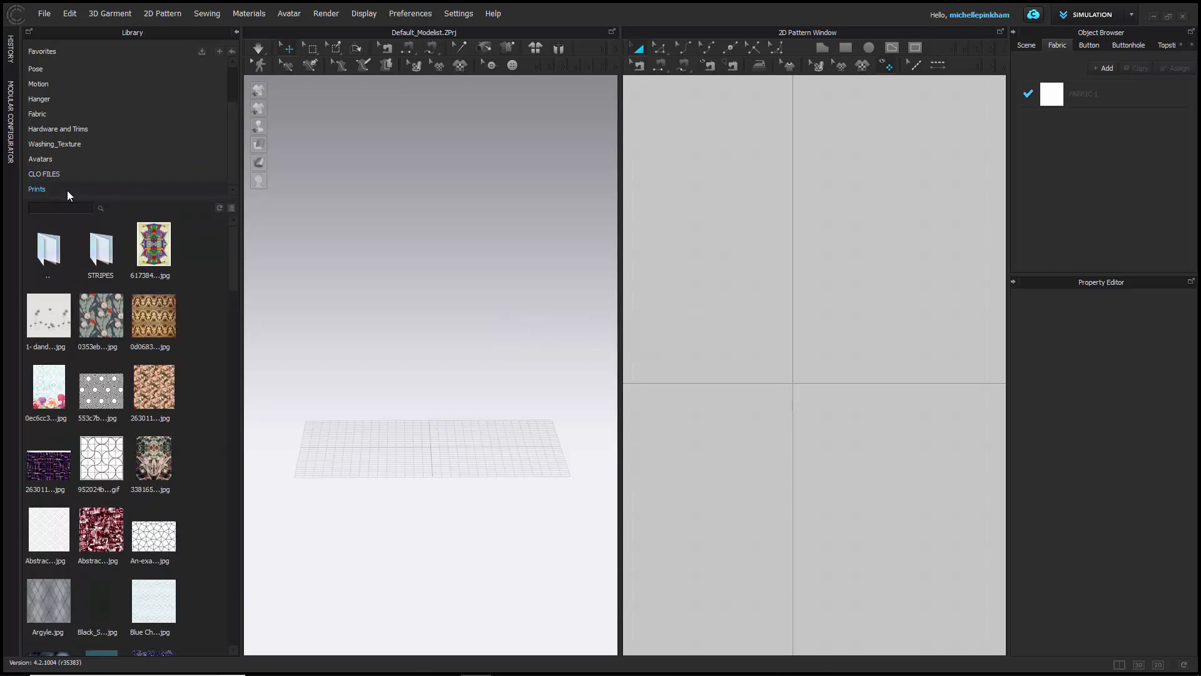
mouse_move(69, 195)
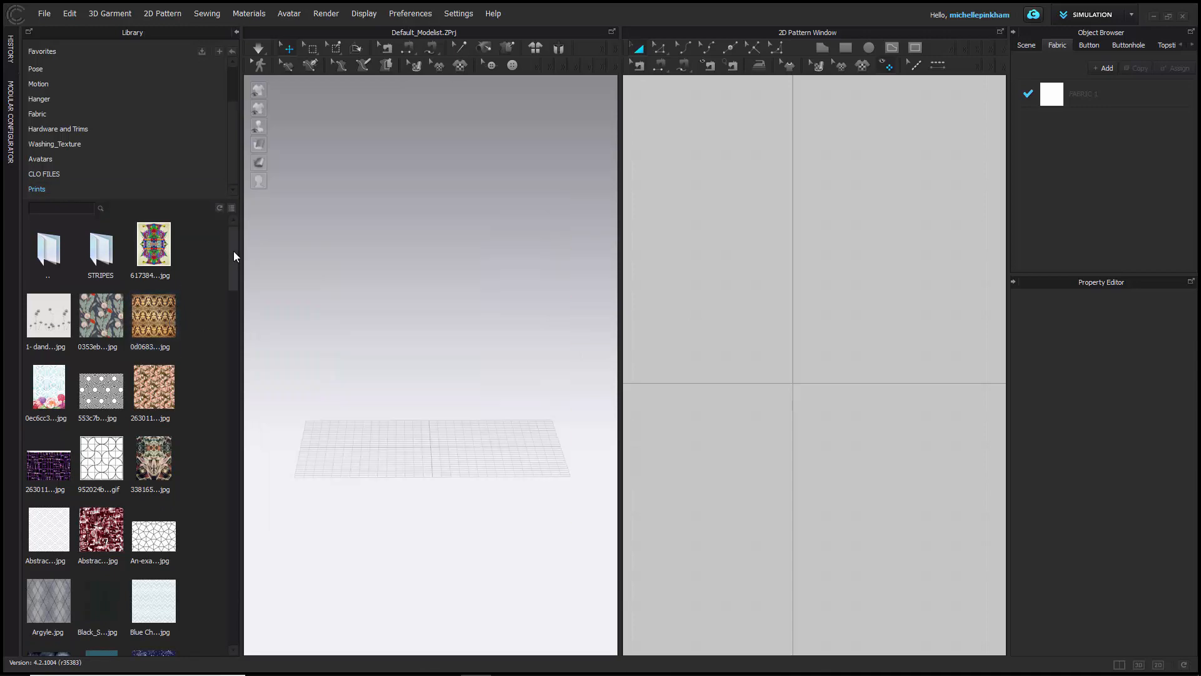
scroll("down", 3)
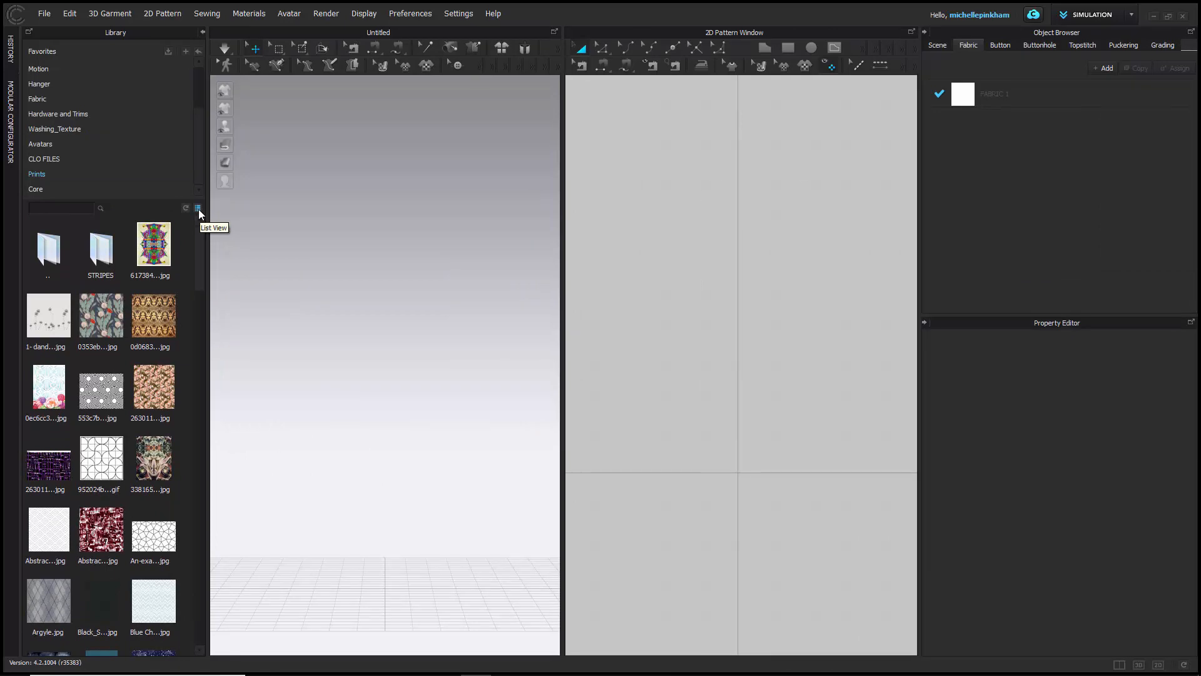
left_click(197, 208)
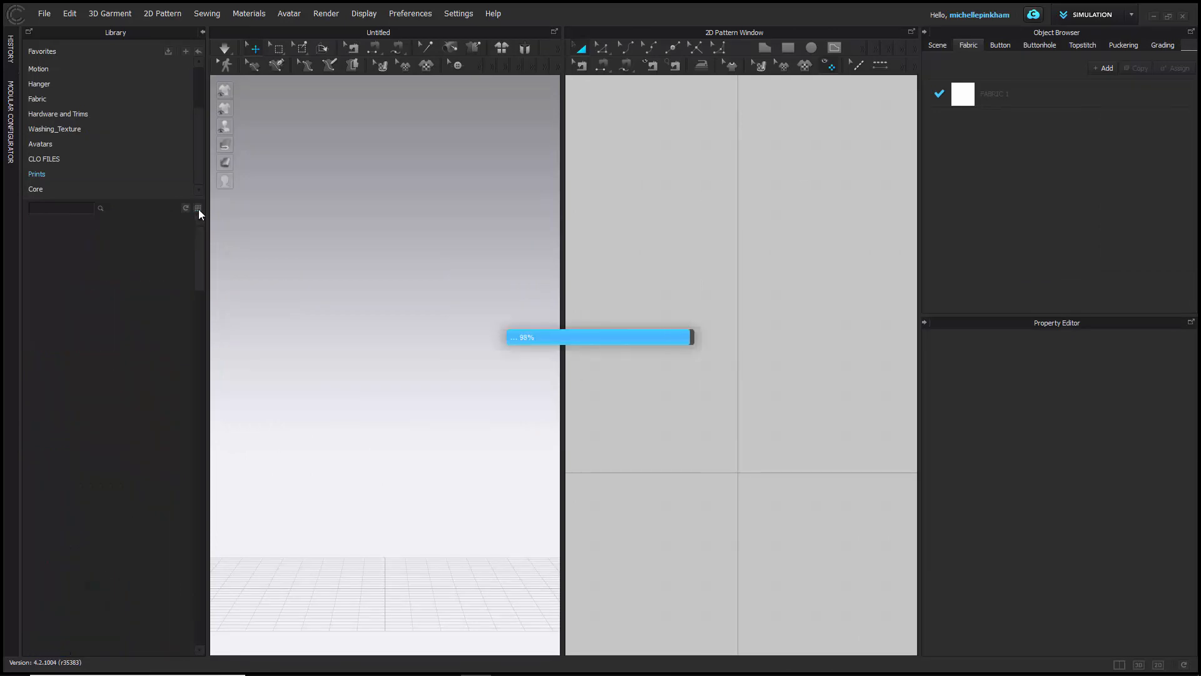
left_click(197, 208)
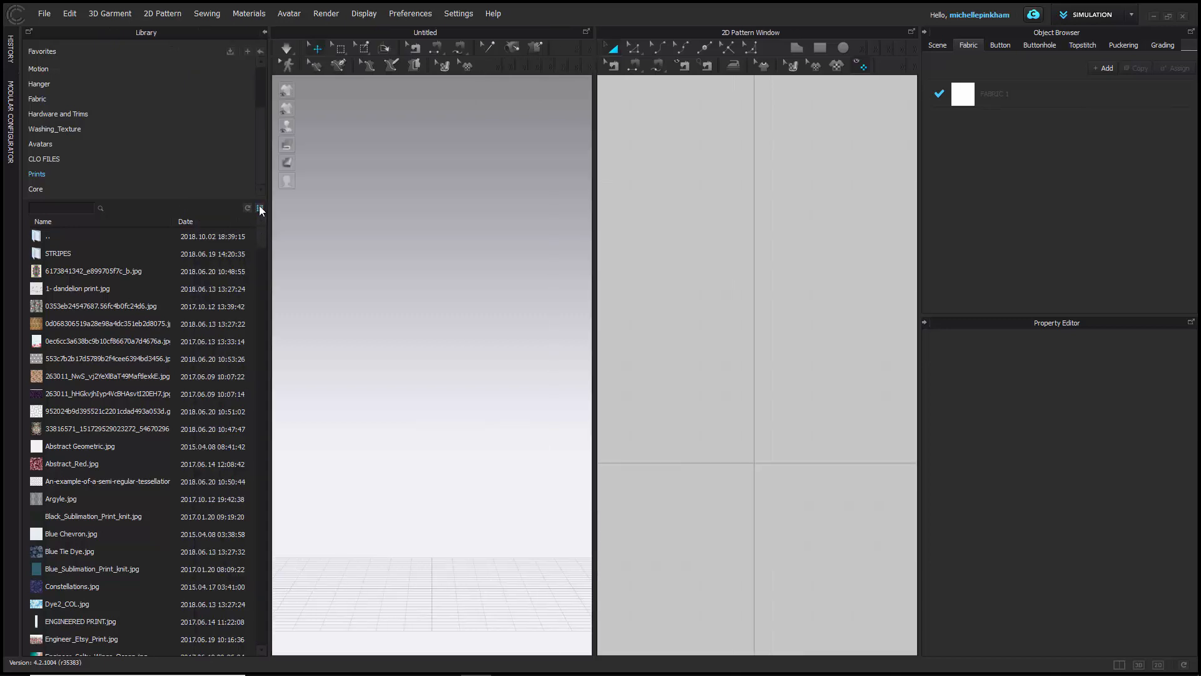
left_click(259, 207)
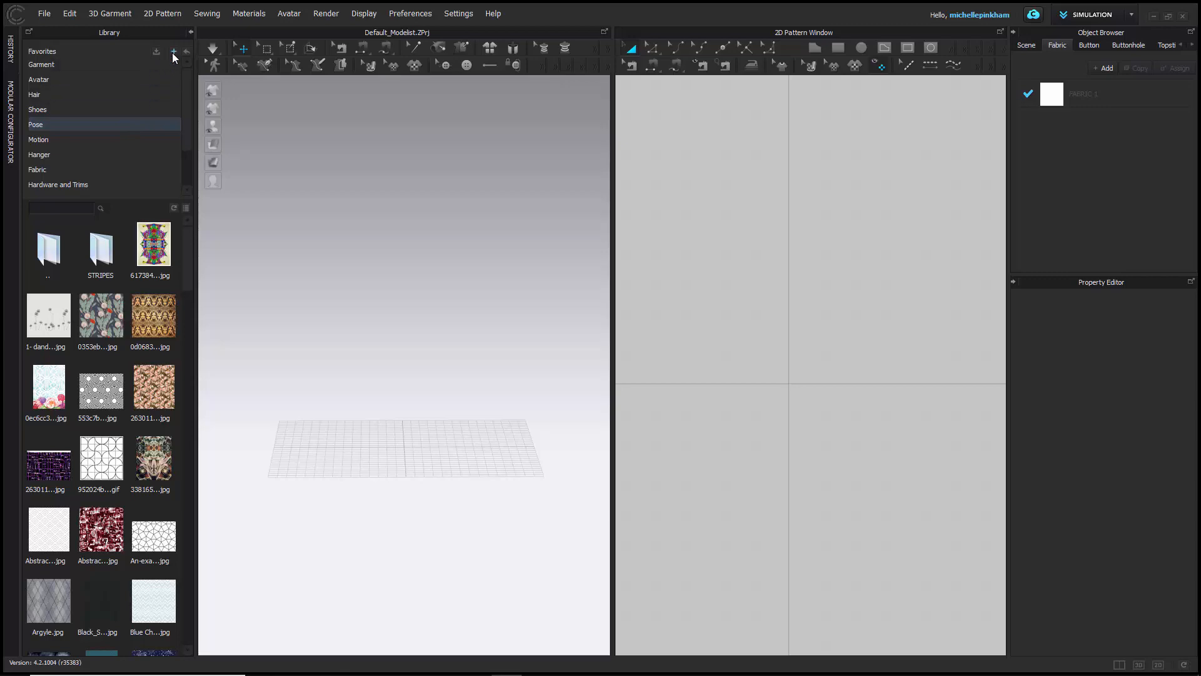
Add the Core folder from CLO_Training as a new library favorite.
left_click(173, 51)
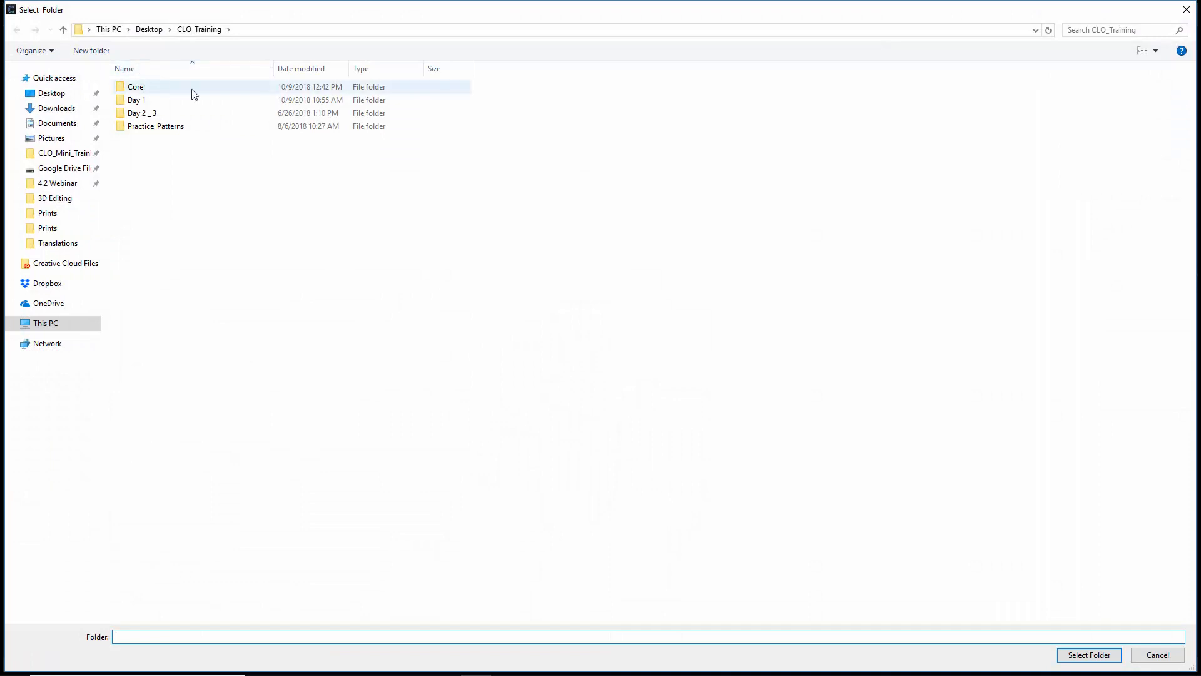
left_click(136, 86)
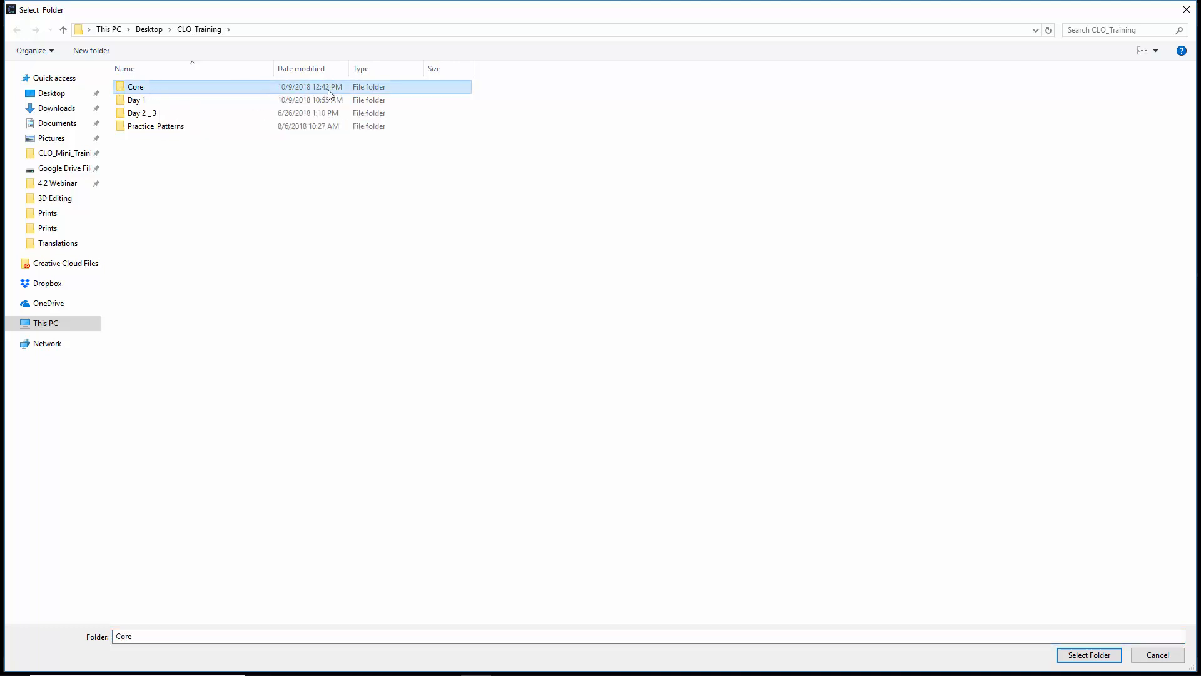
mouse_move(1069, 586)
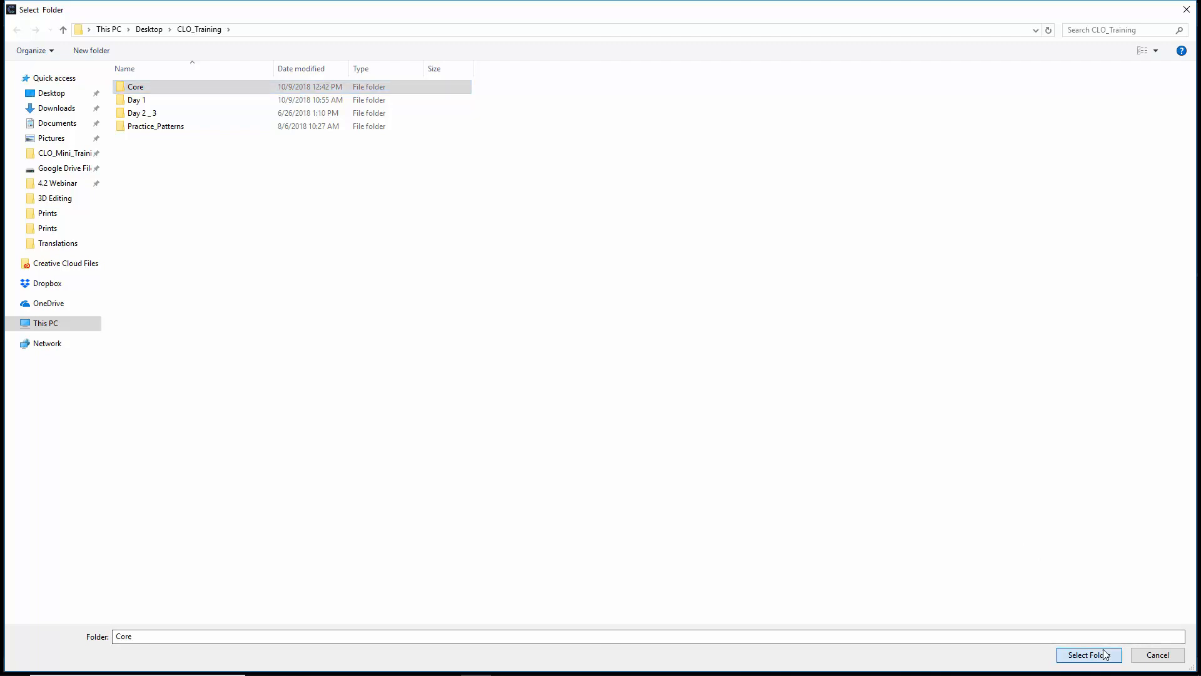
left_click(1088, 654)
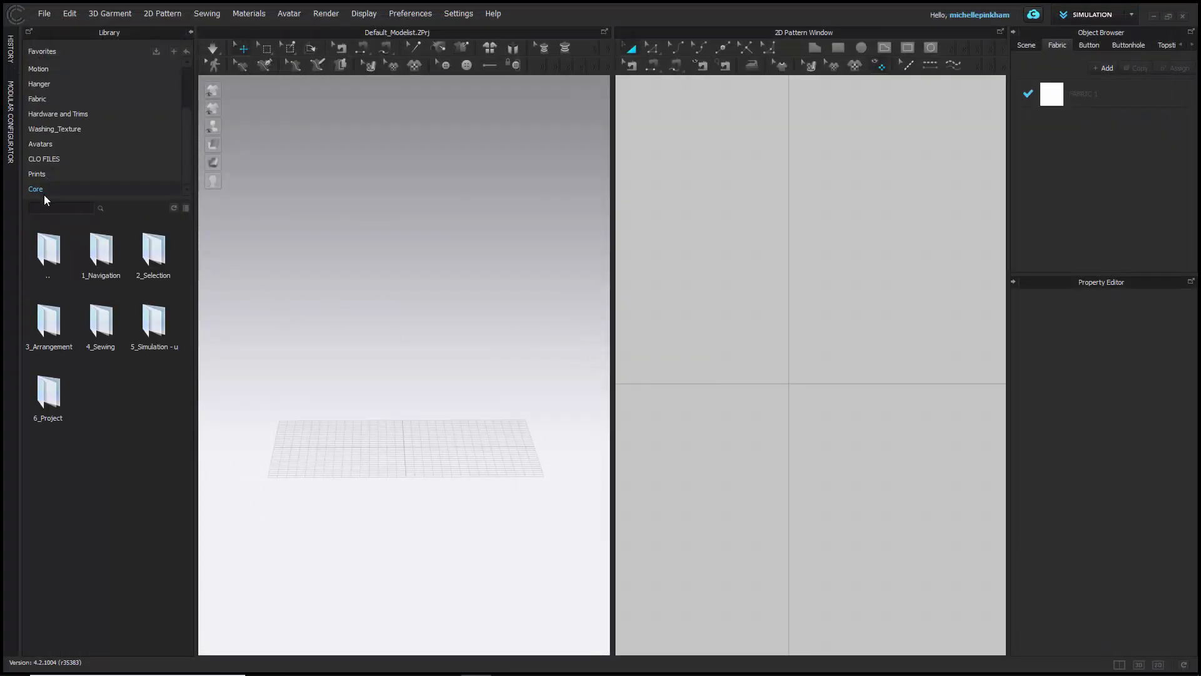
Show the Core favorite's lesson folders and enter the 3_Arrangement and Avatar folder.
left_click(48, 249)
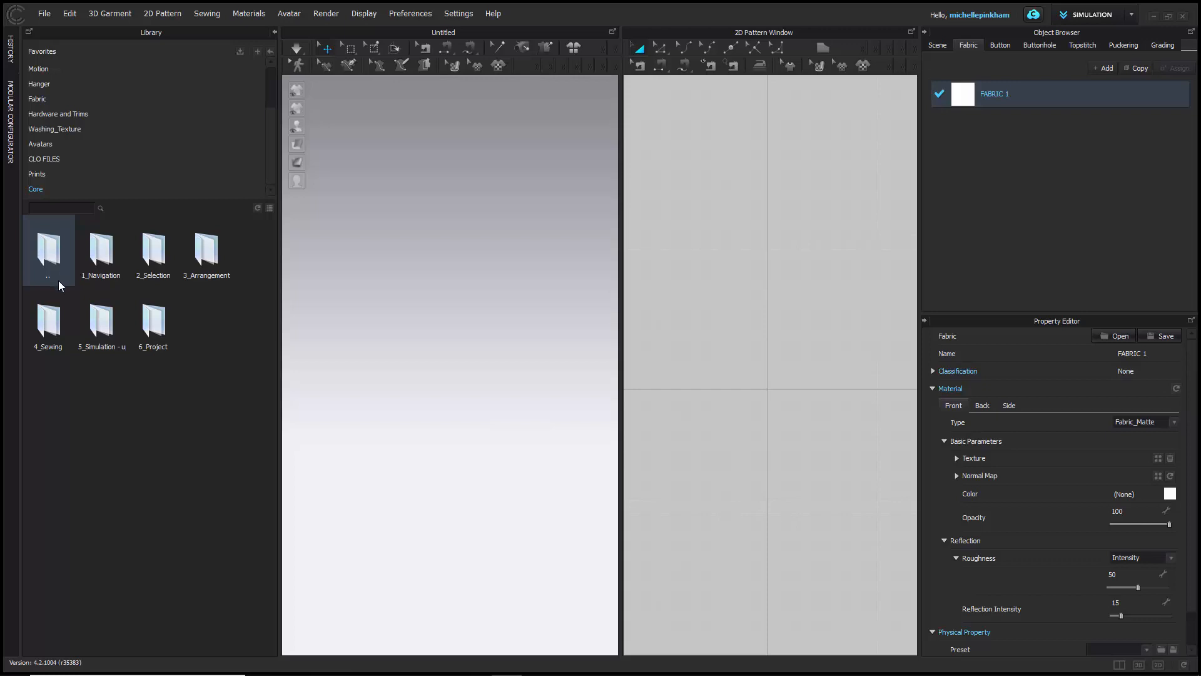
left_click(206, 249)
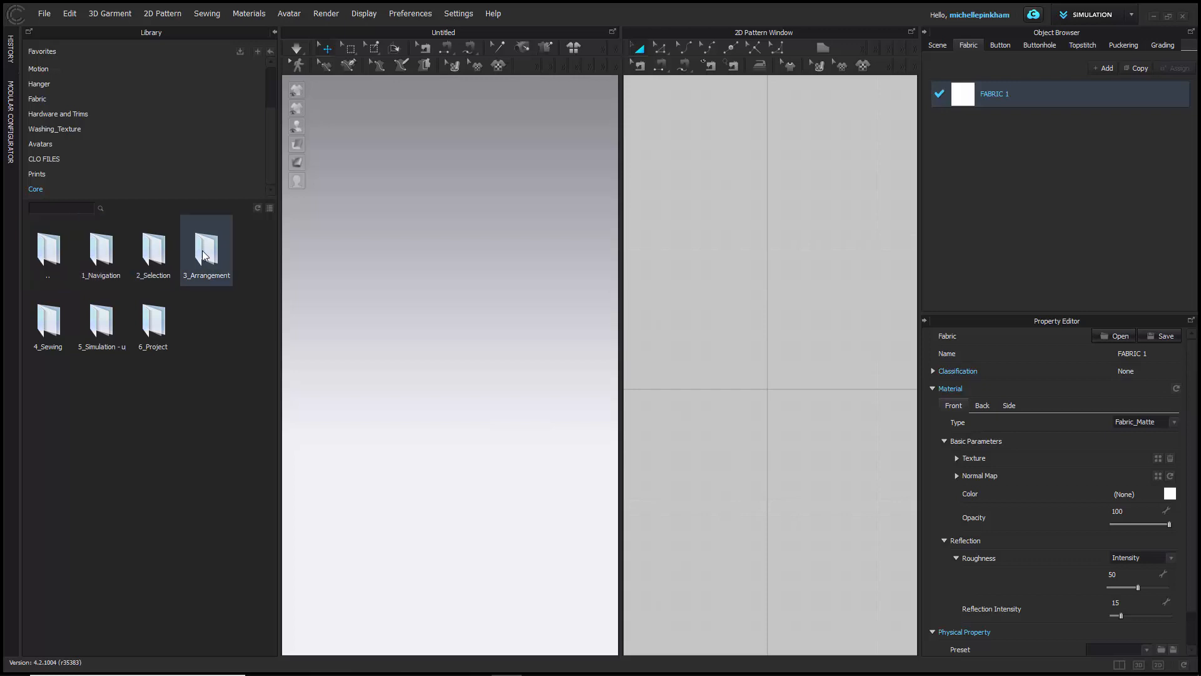
double_click(206, 249)
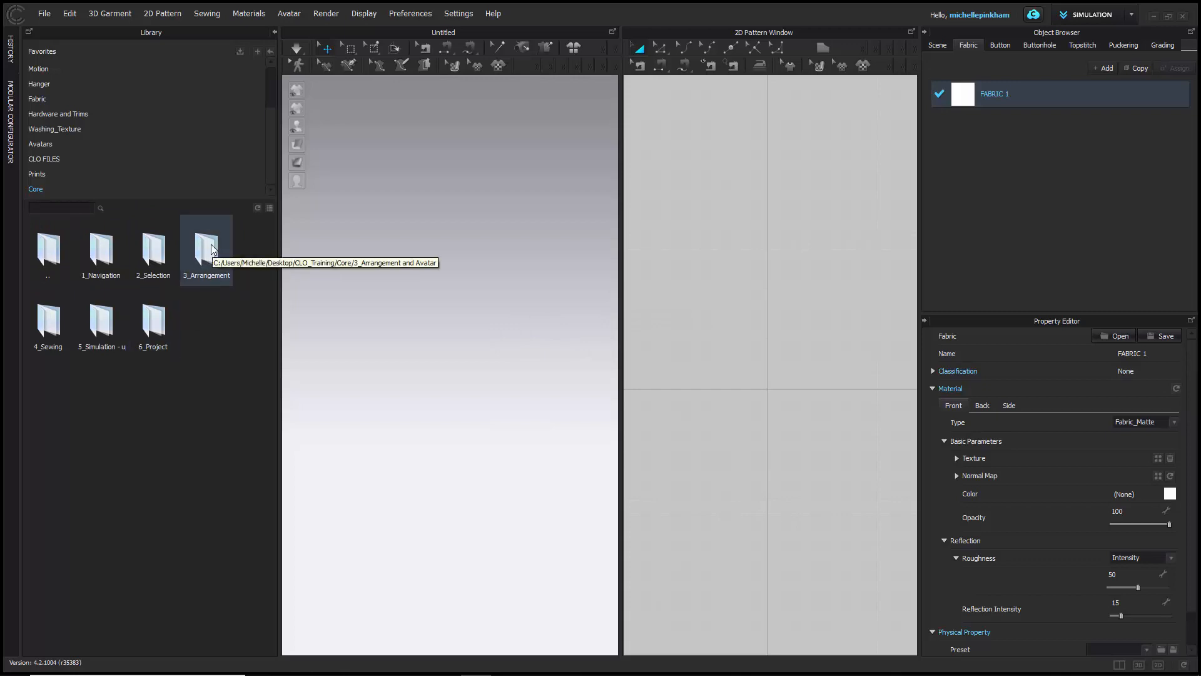
double_click(206, 242)
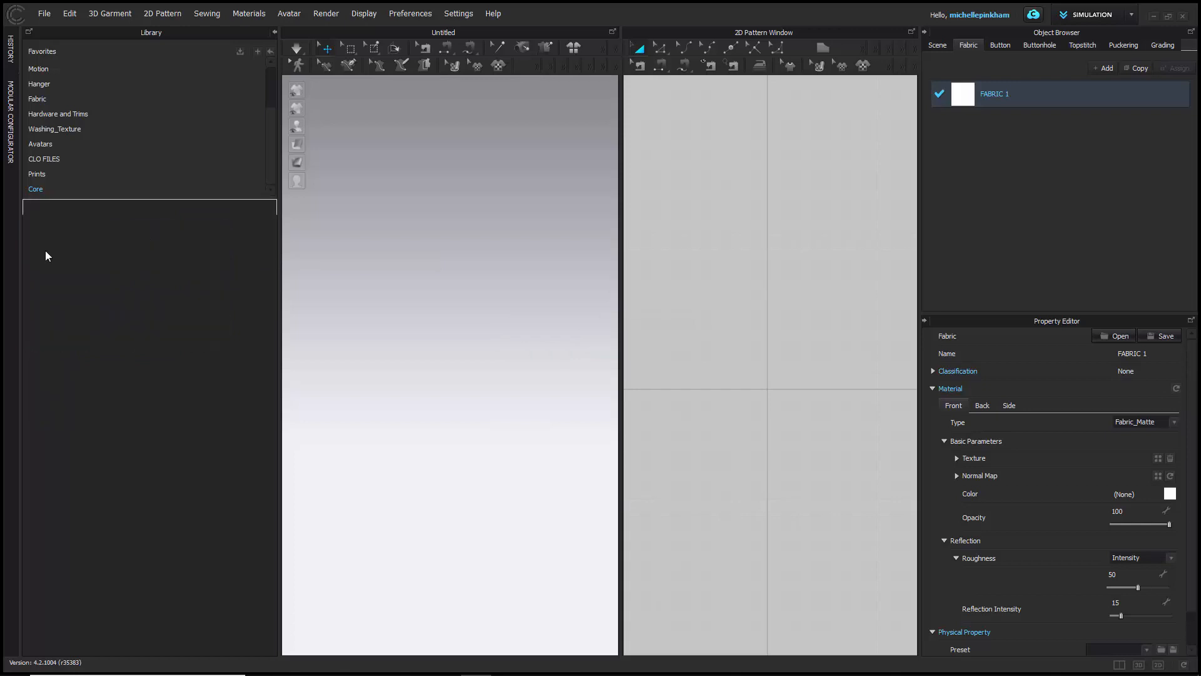
Return to the Core folder and browse the 2_Selection and 6_Project lesson folders.
left_click(35, 188)
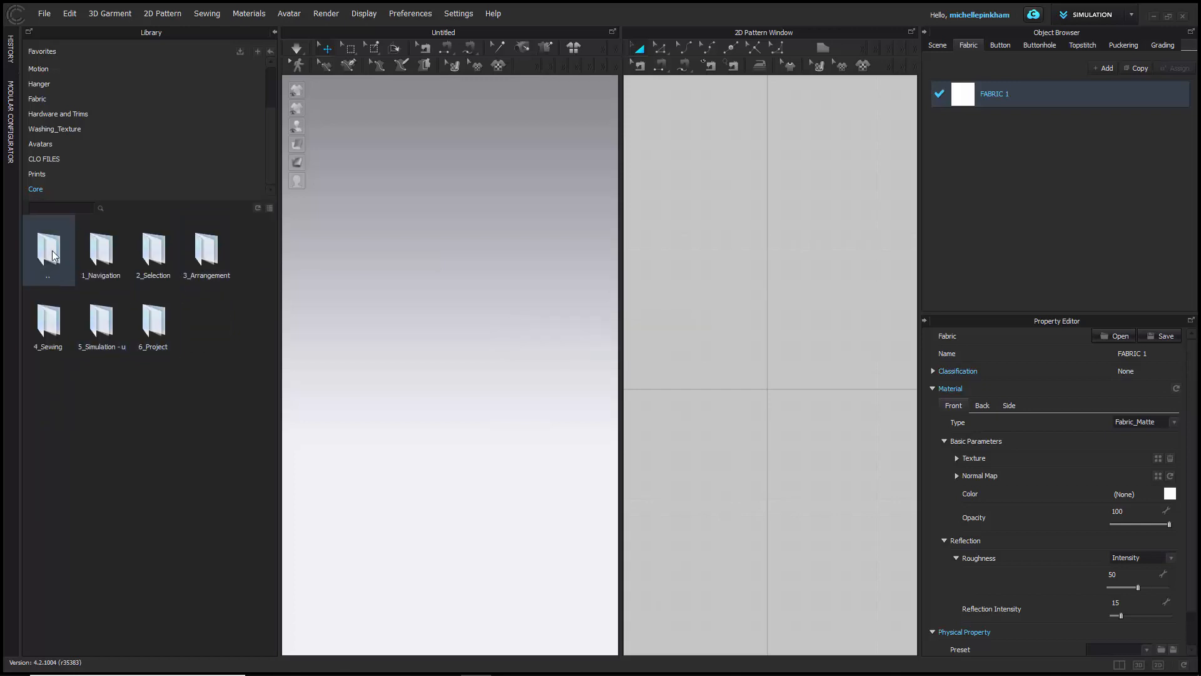
left_click(153, 245)
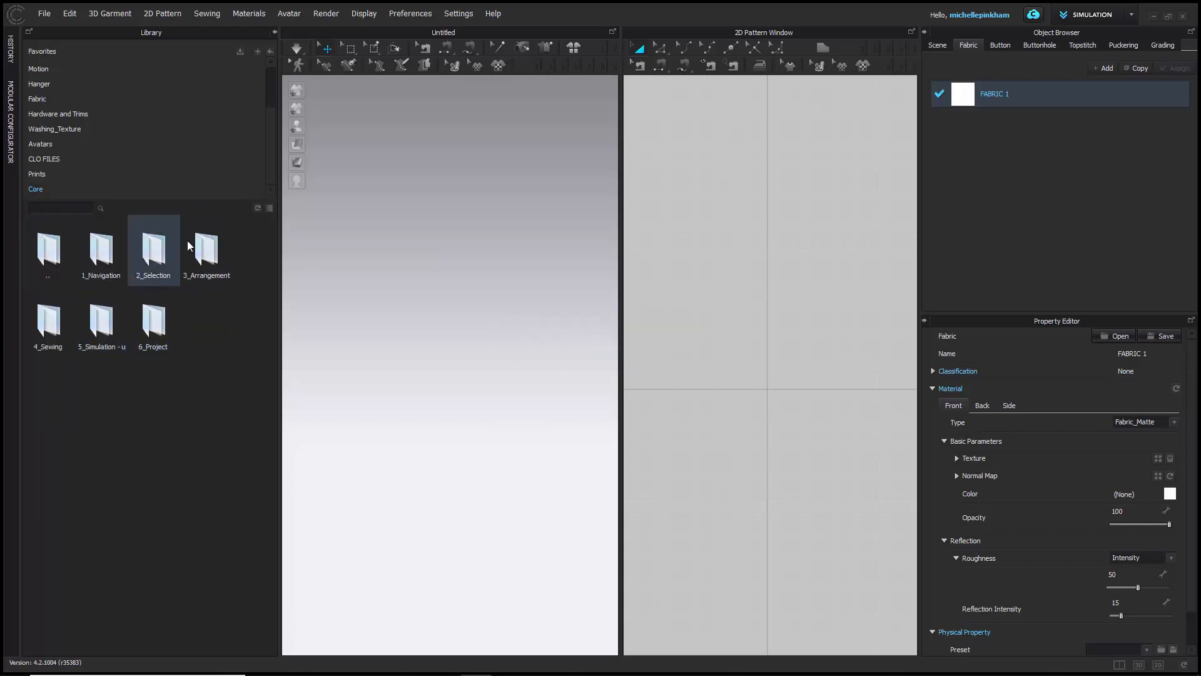
left_click(153, 320)
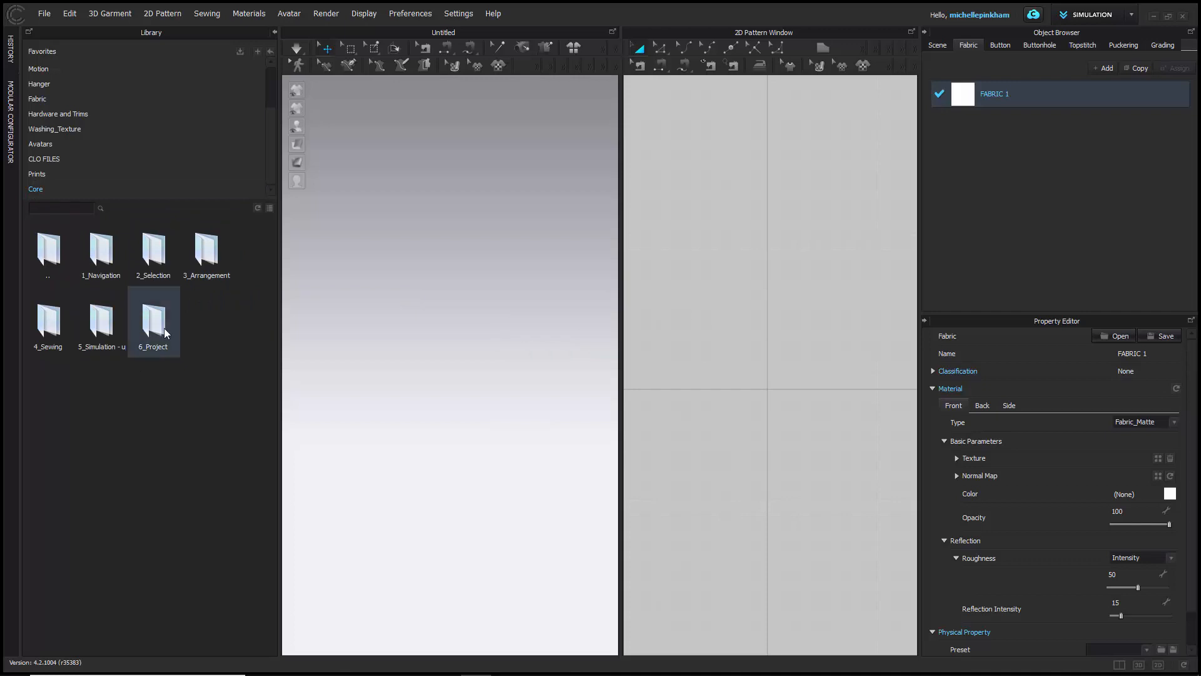
double_click(153, 318)
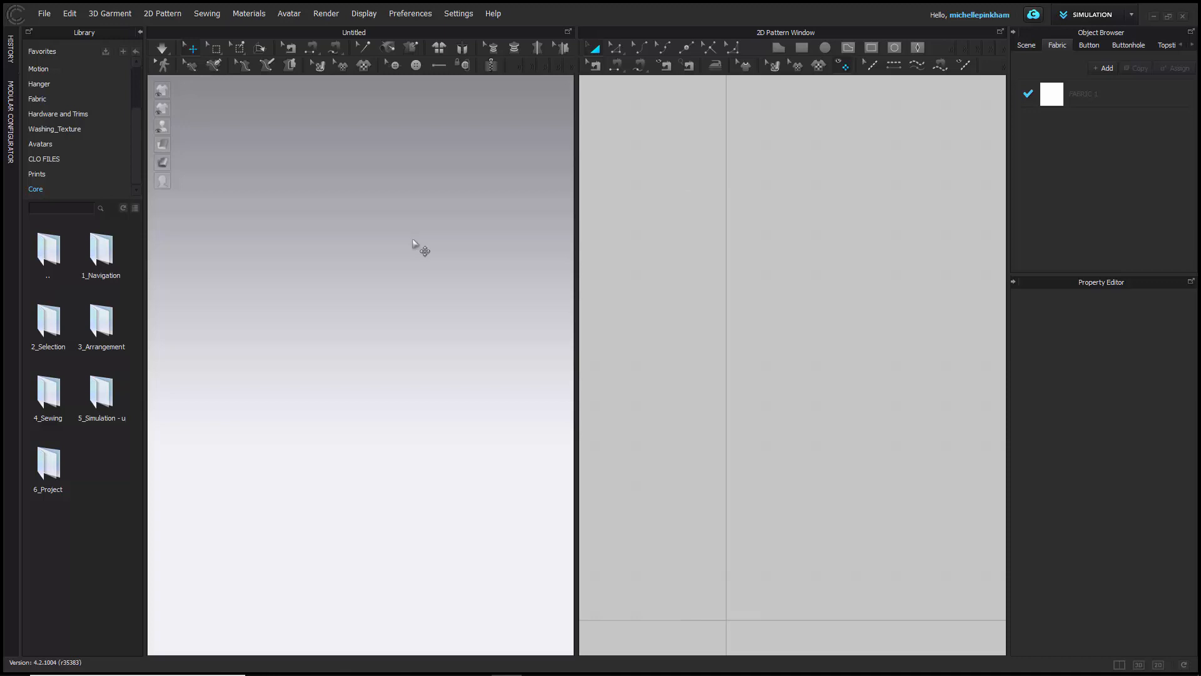
mouse_move(361, 287)
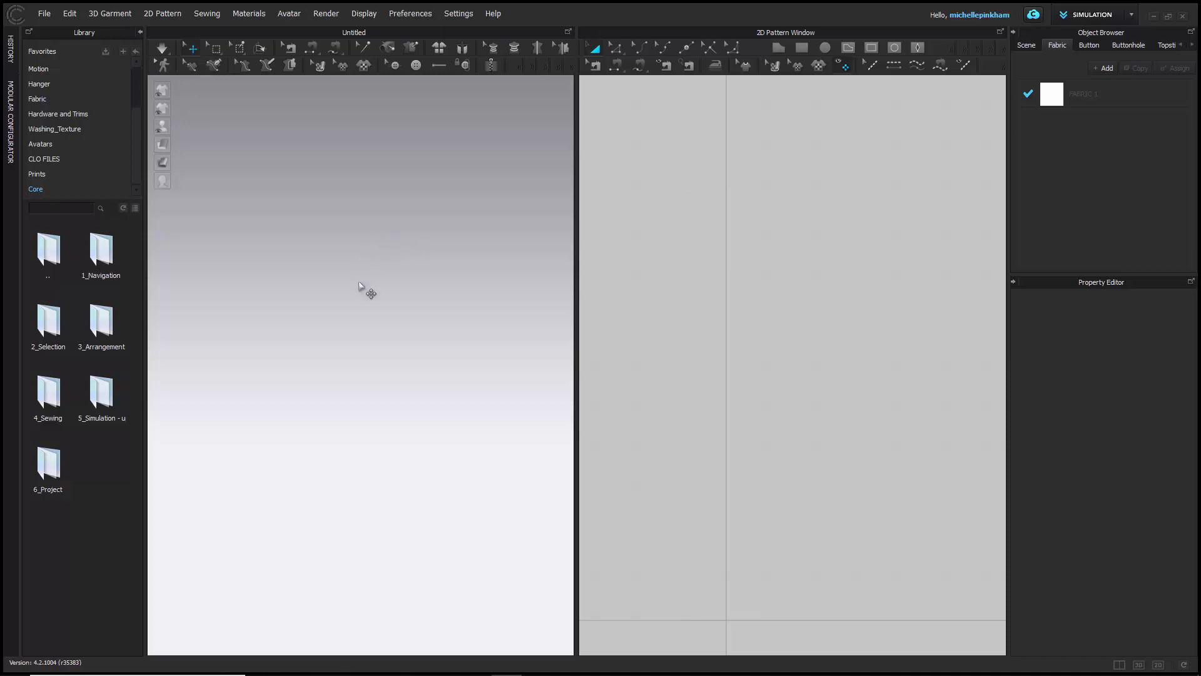
mouse_move(417, 215)
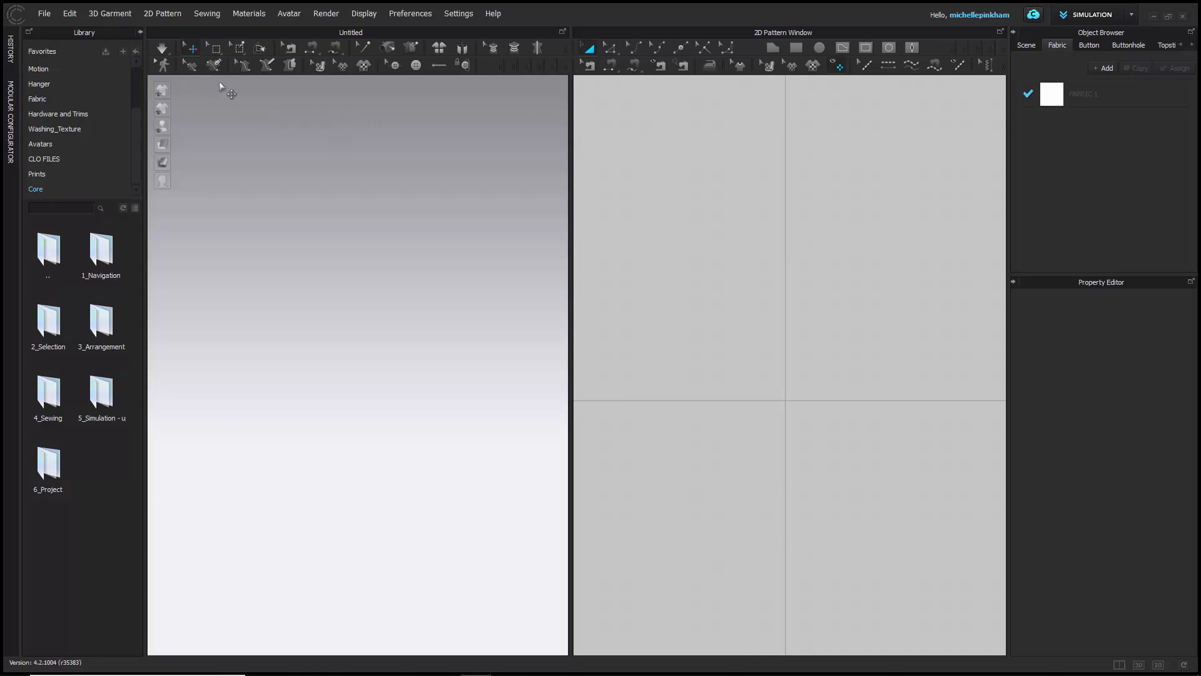
mouse_move(488, 72)
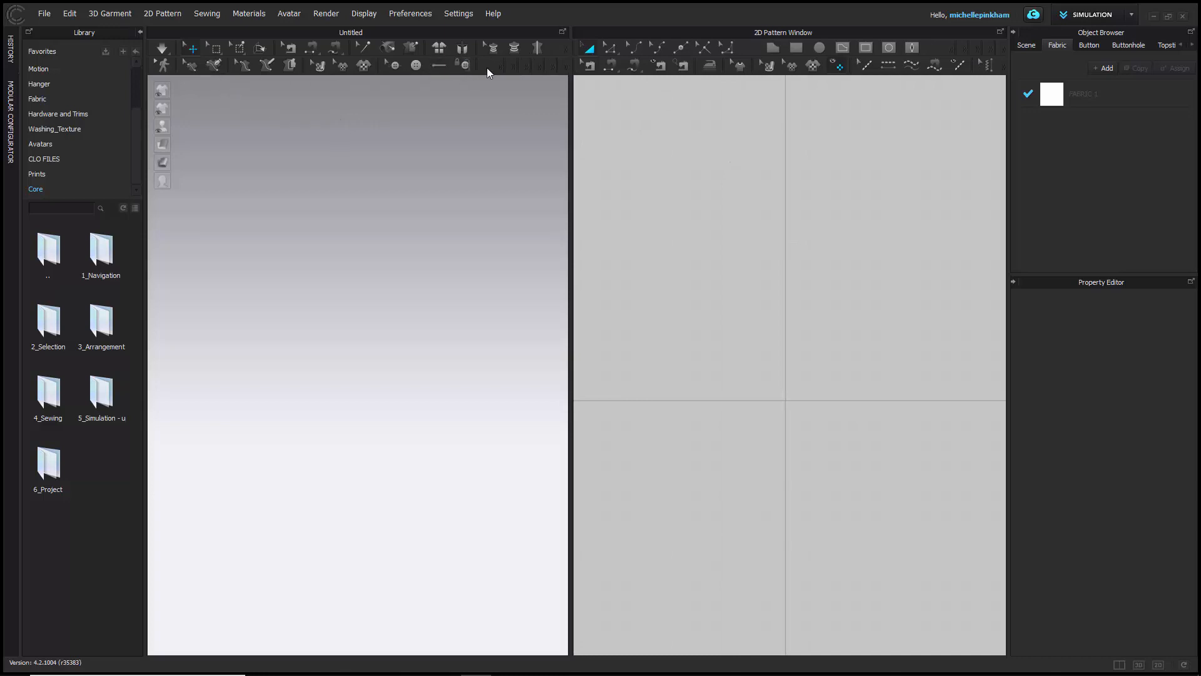
mouse_move(430, 216)
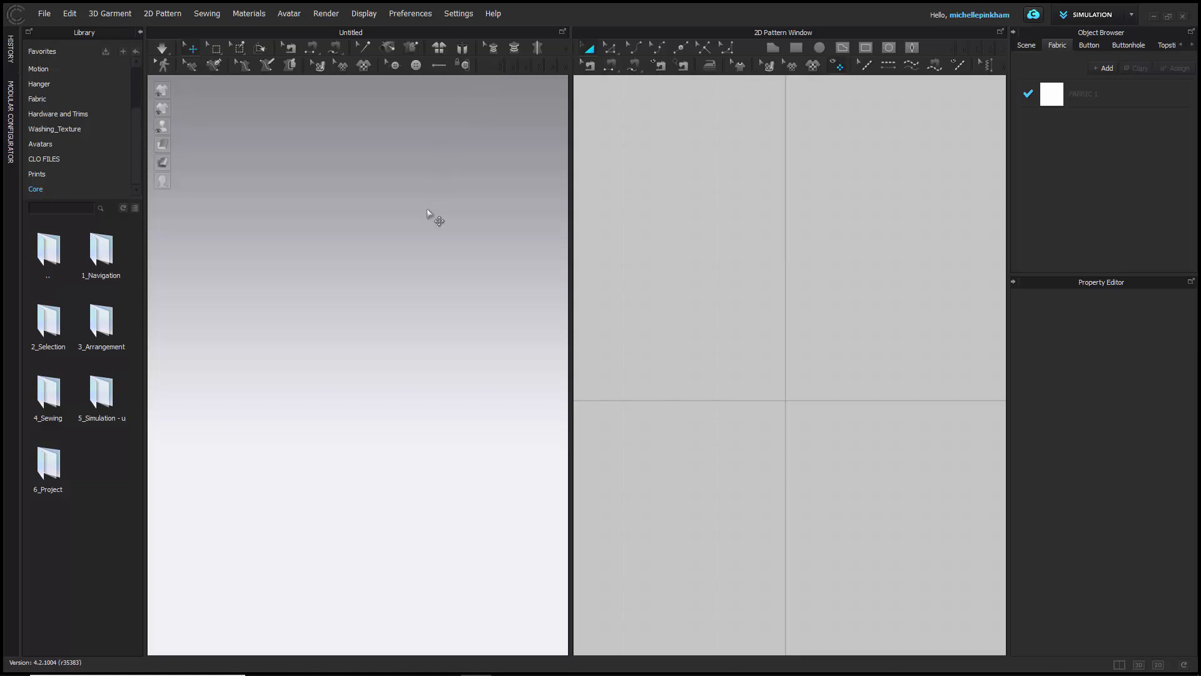
mouse_move(702, 65)
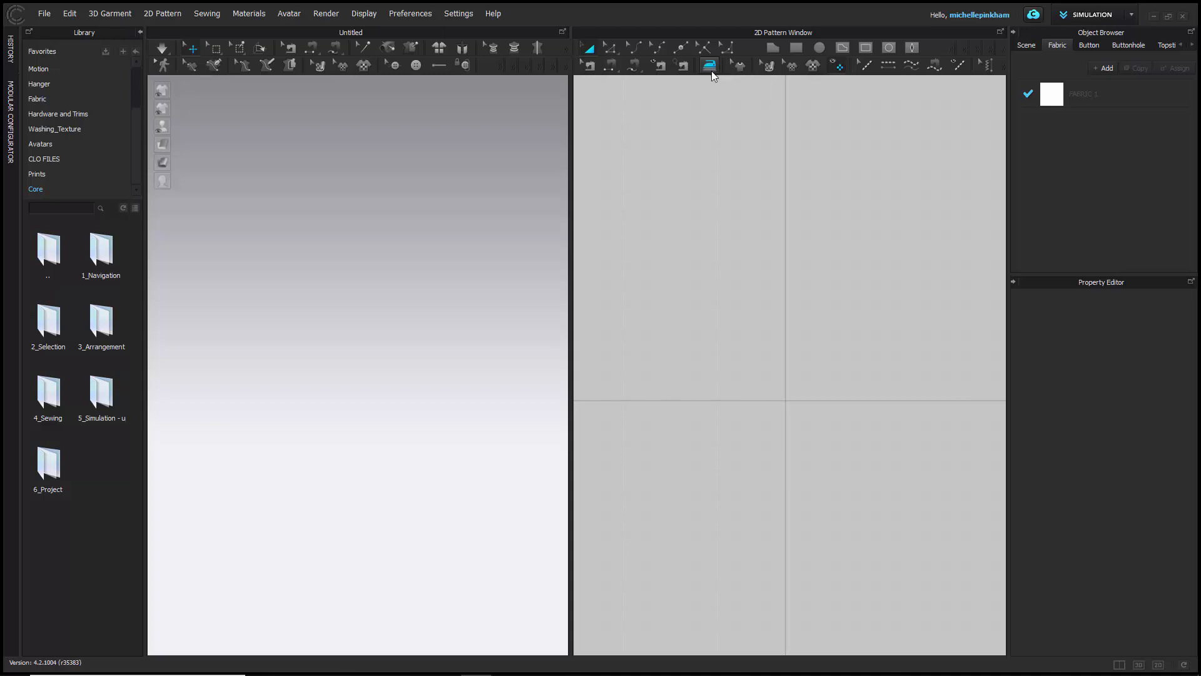
mouse_move(708, 65)
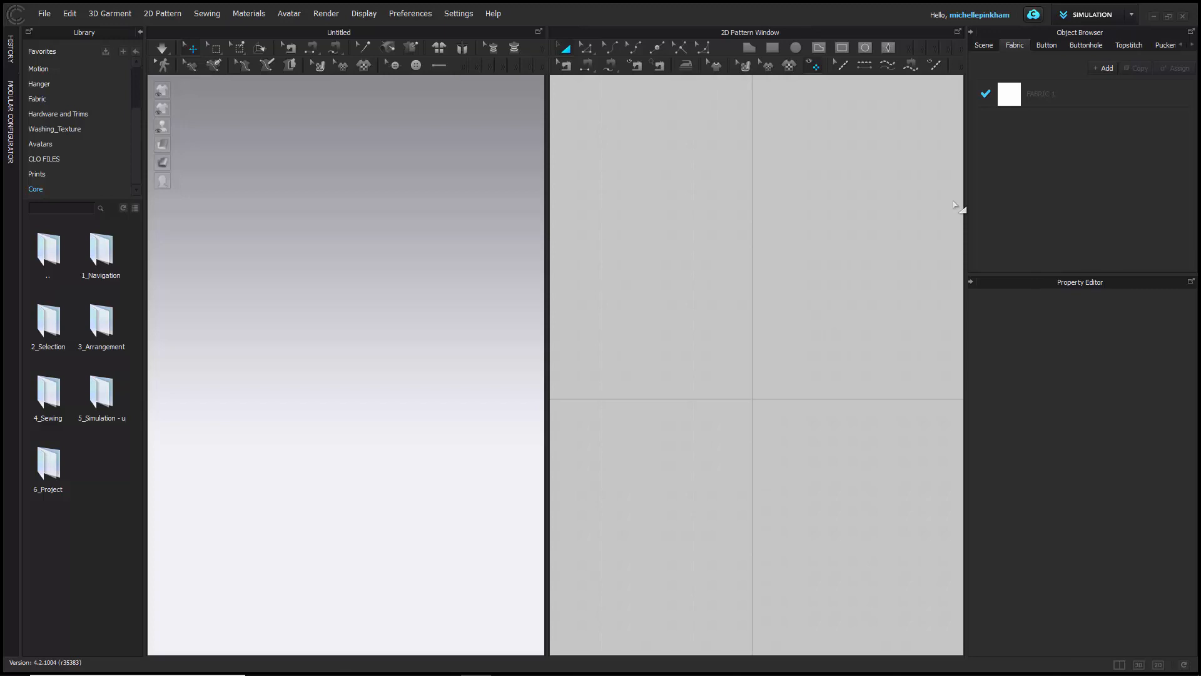
mouse_move(1142, 142)
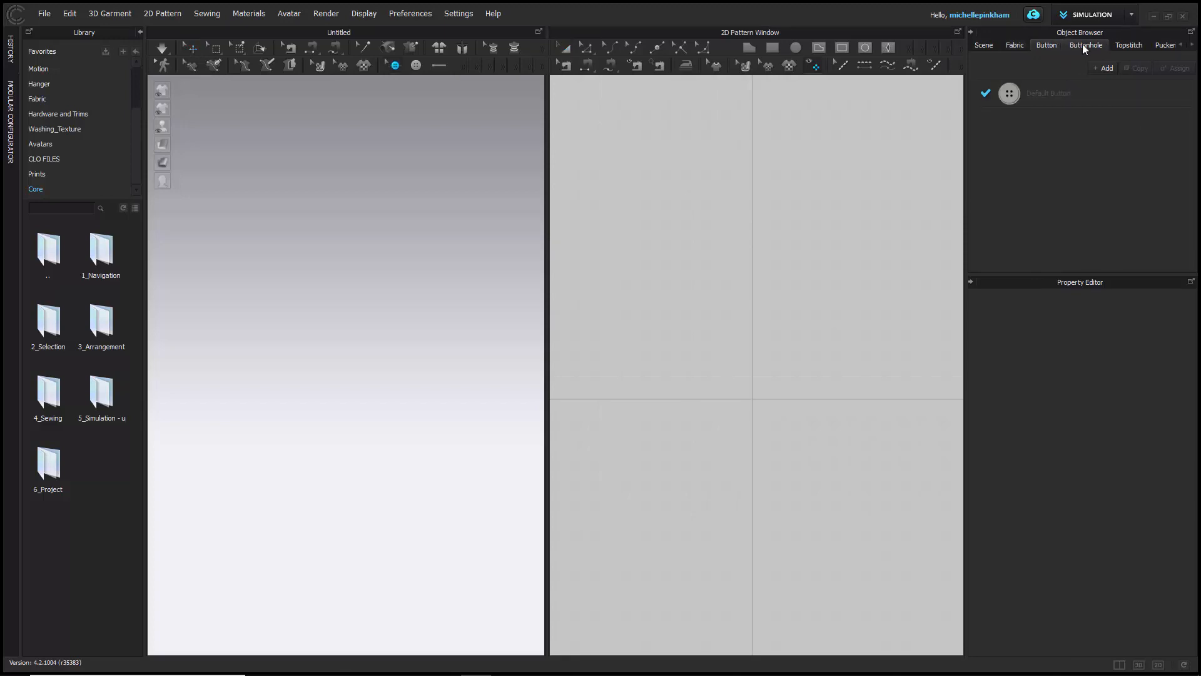
Review the Topstitch, Puckering, Button and Buttonhole styles, bringing up the Default Button's properties.
left_click(1129, 44)
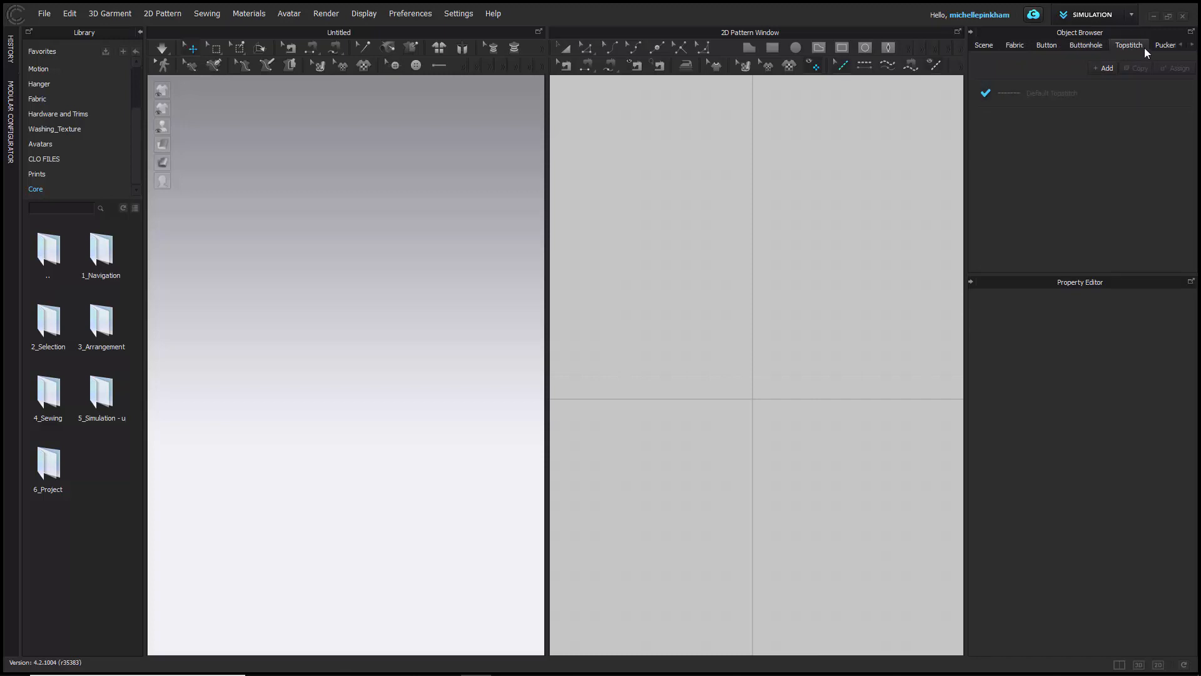
left_click(1156, 45)
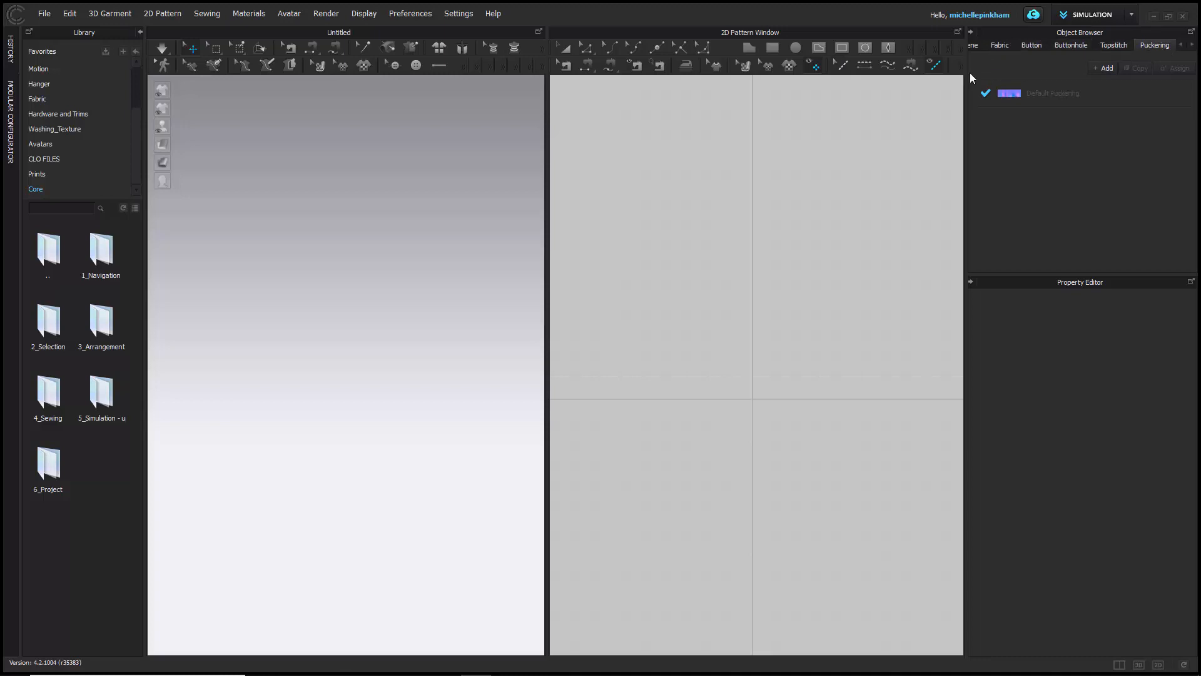
left_click(1030, 45)
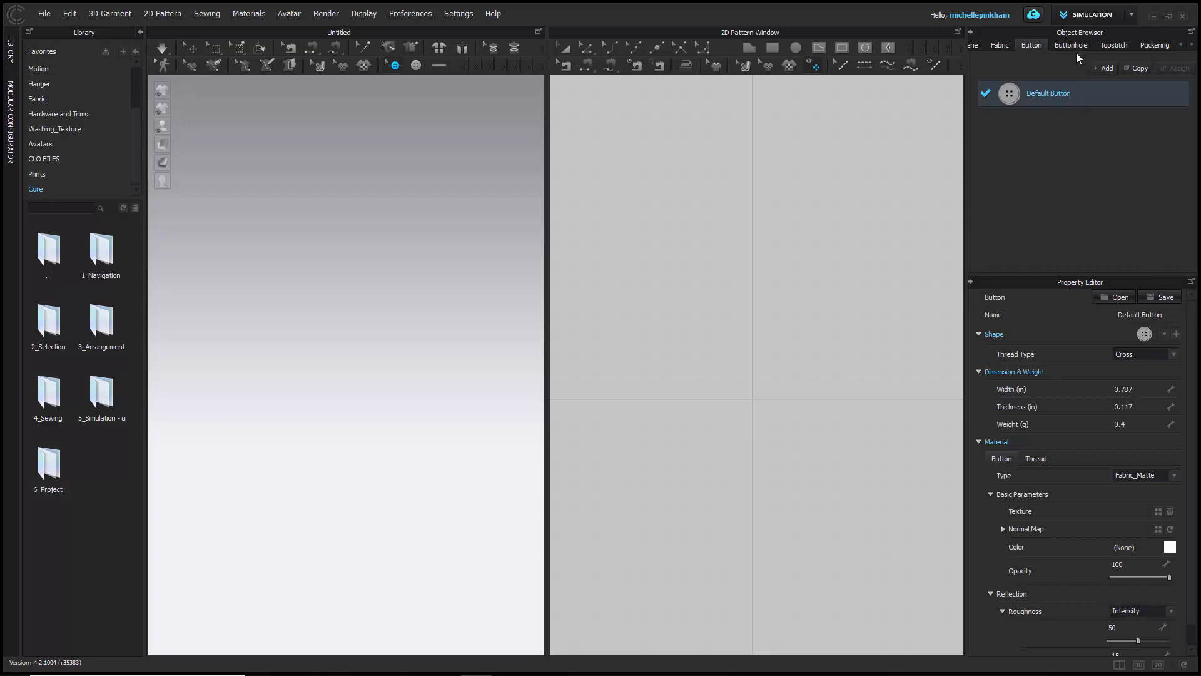
left_click(999, 44)
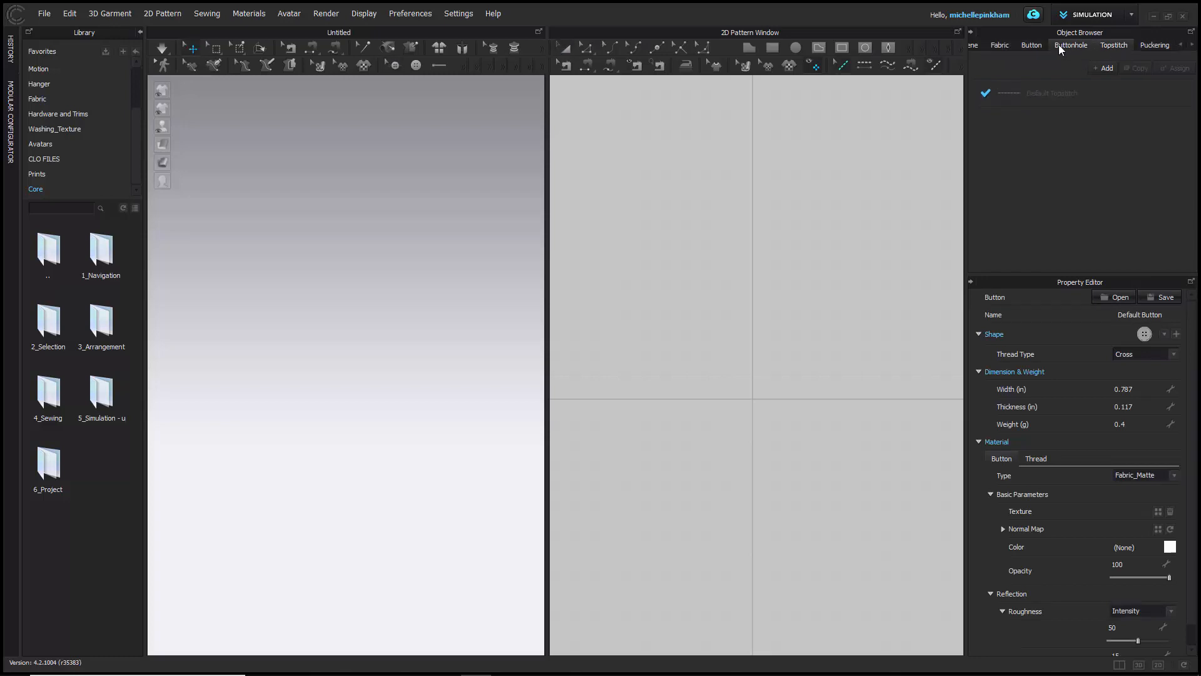
left_click(1113, 45)
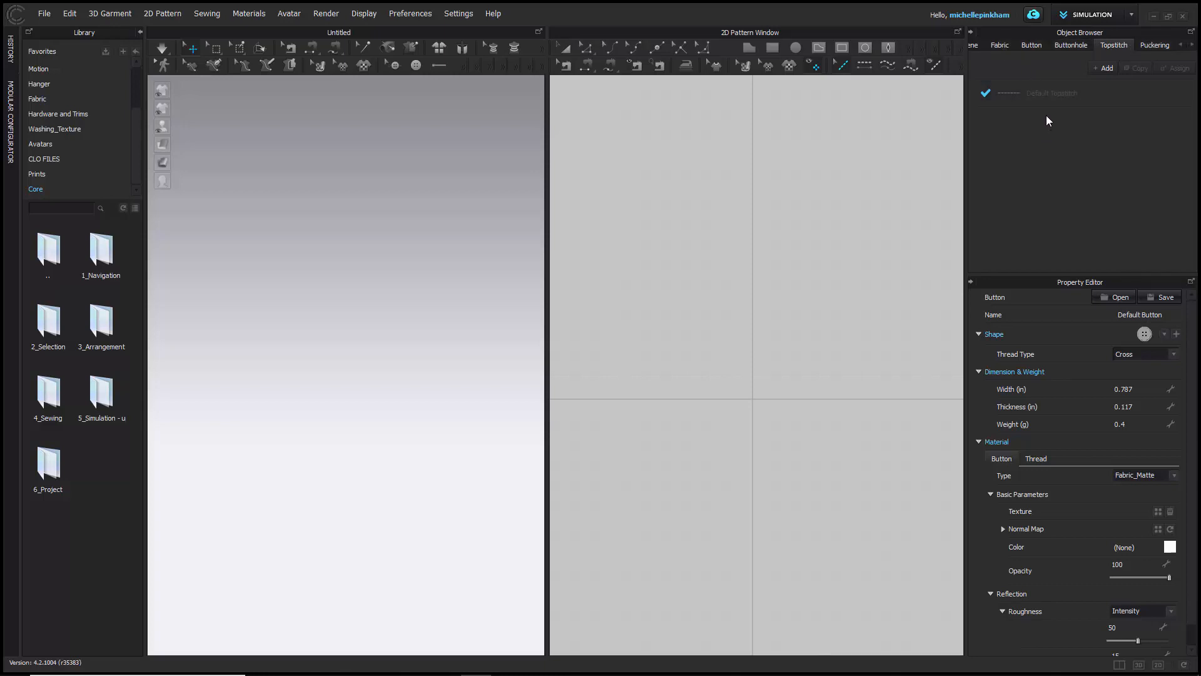
mouse_move(963, 239)
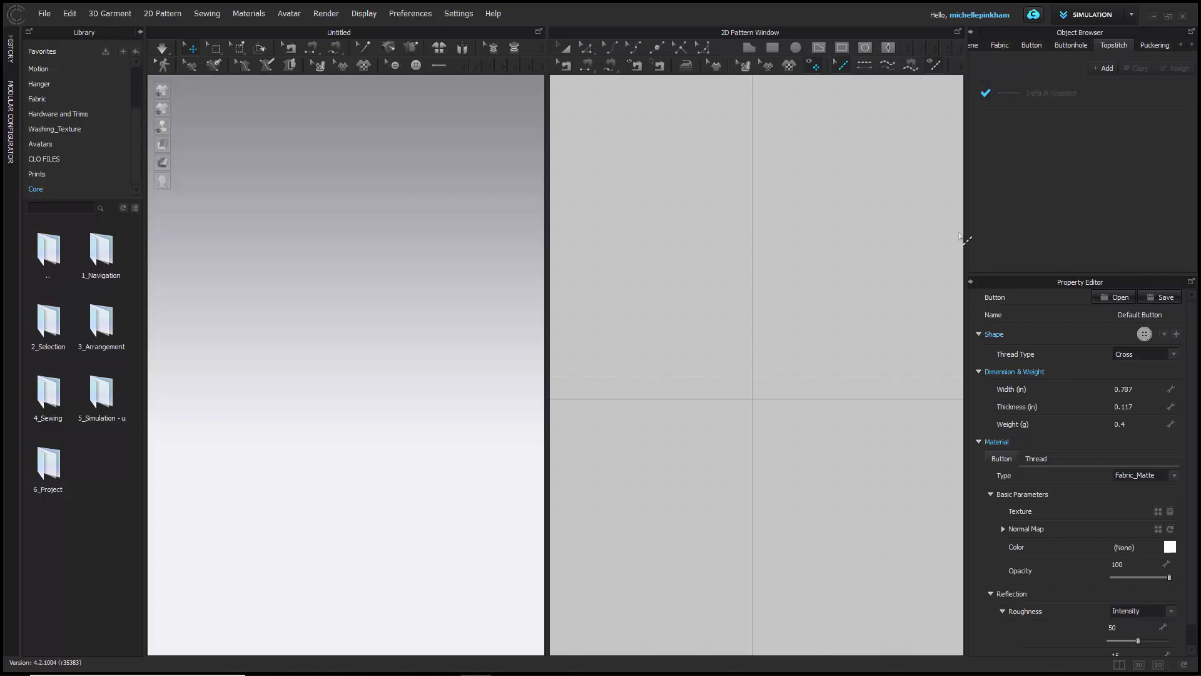
Reset the workspace layout and load the Property_Editor hoodie-and-jeans project from the 1_Navigation folder.
left_click(968, 45)
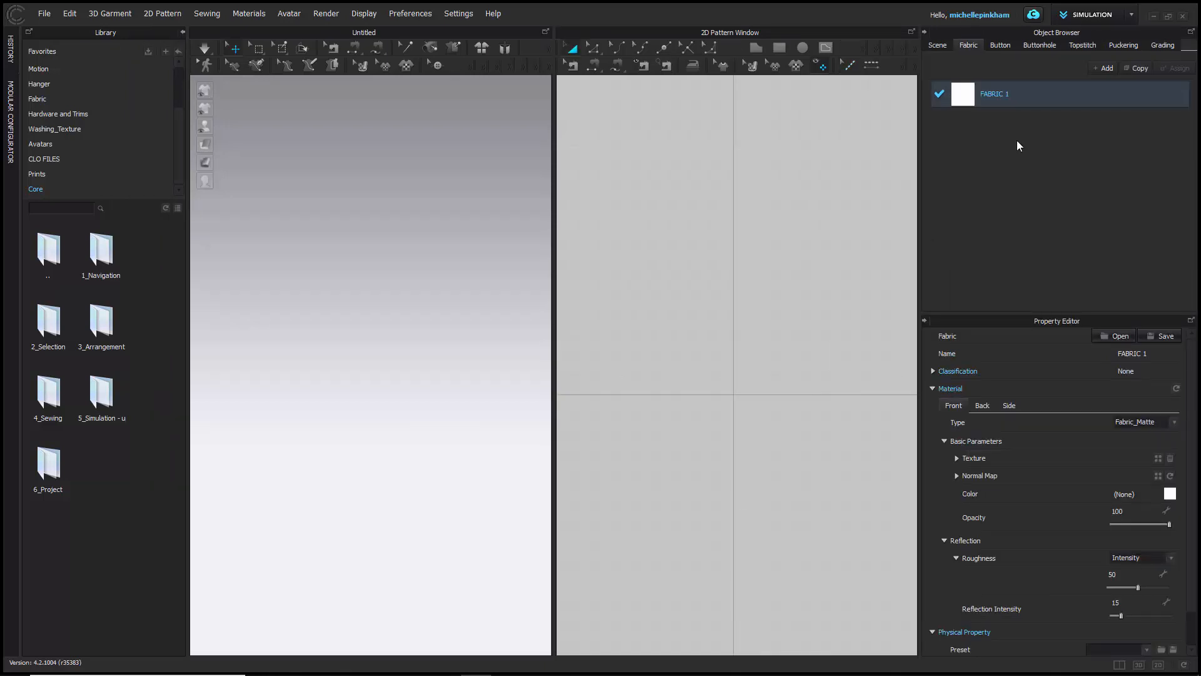
mouse_move(1002, 323)
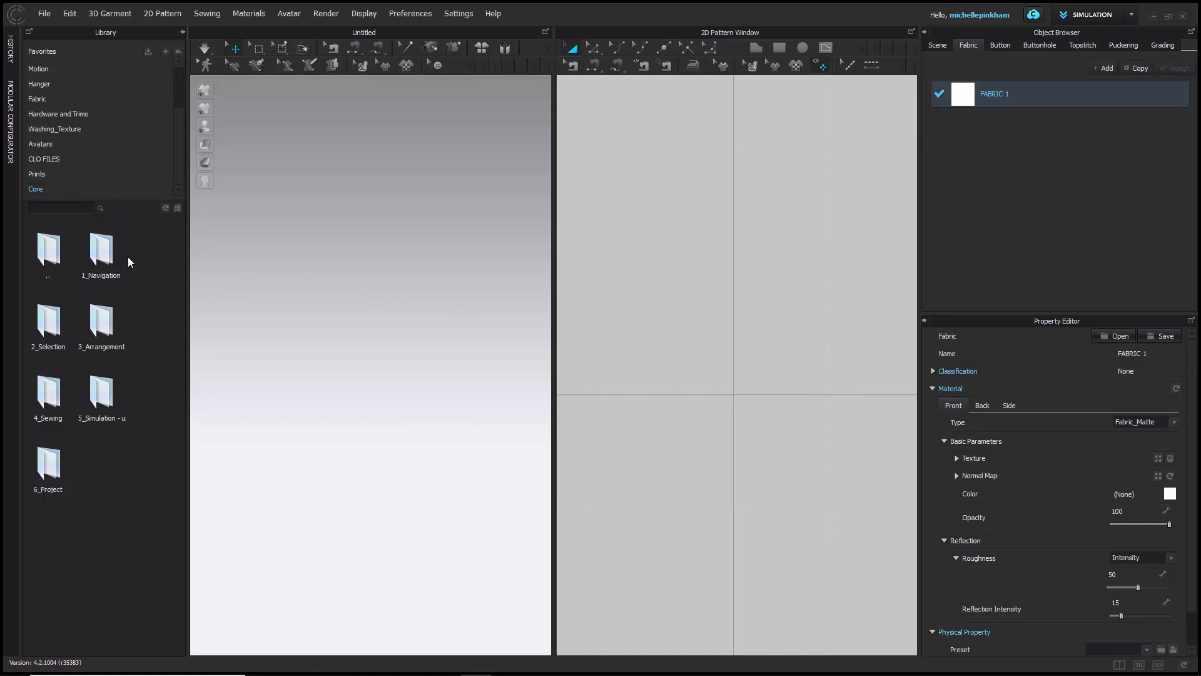
left_click(100, 249)
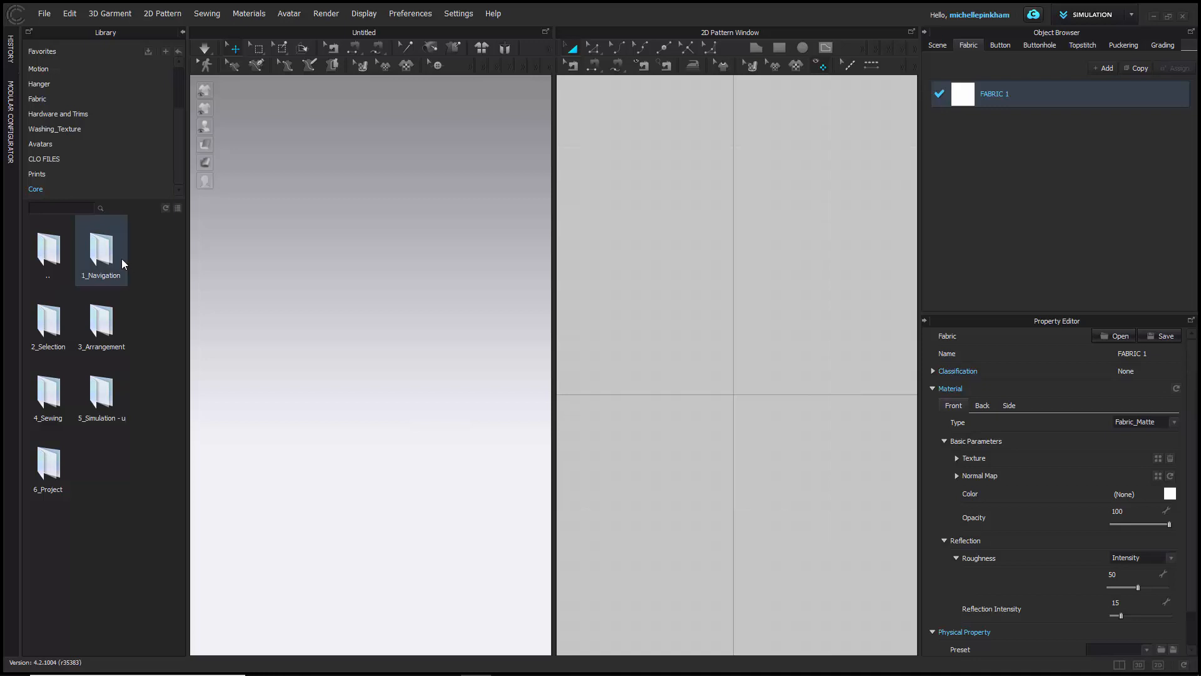
double_click(100, 243)
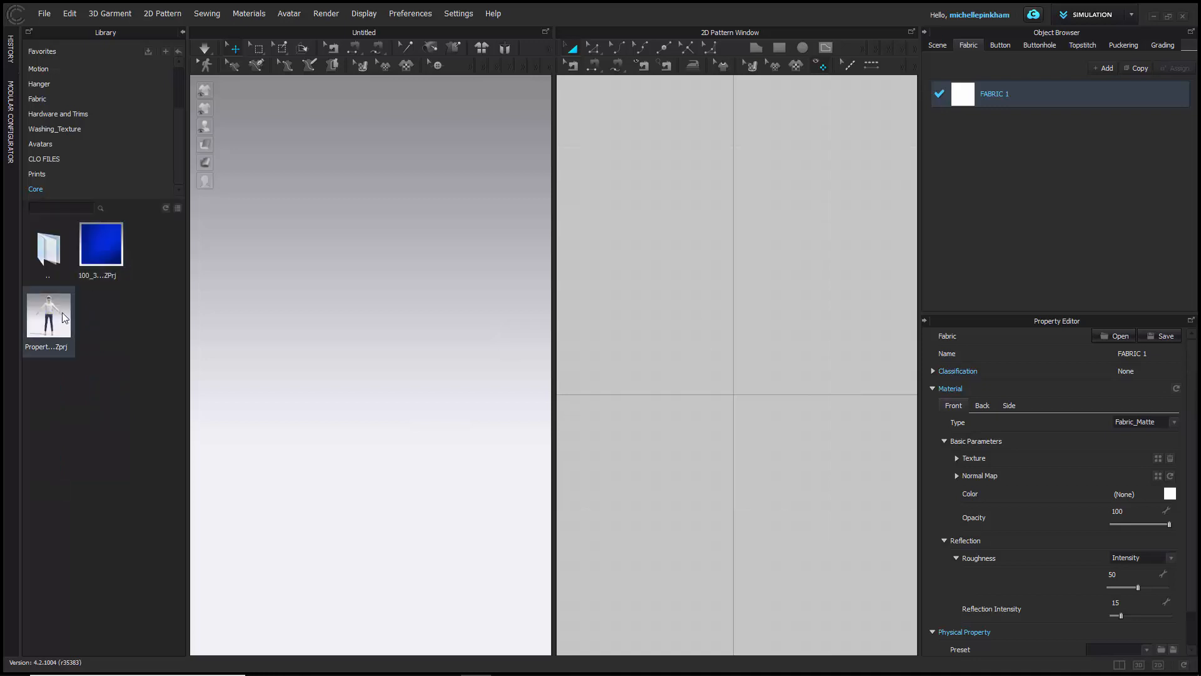
double_click(48, 310)
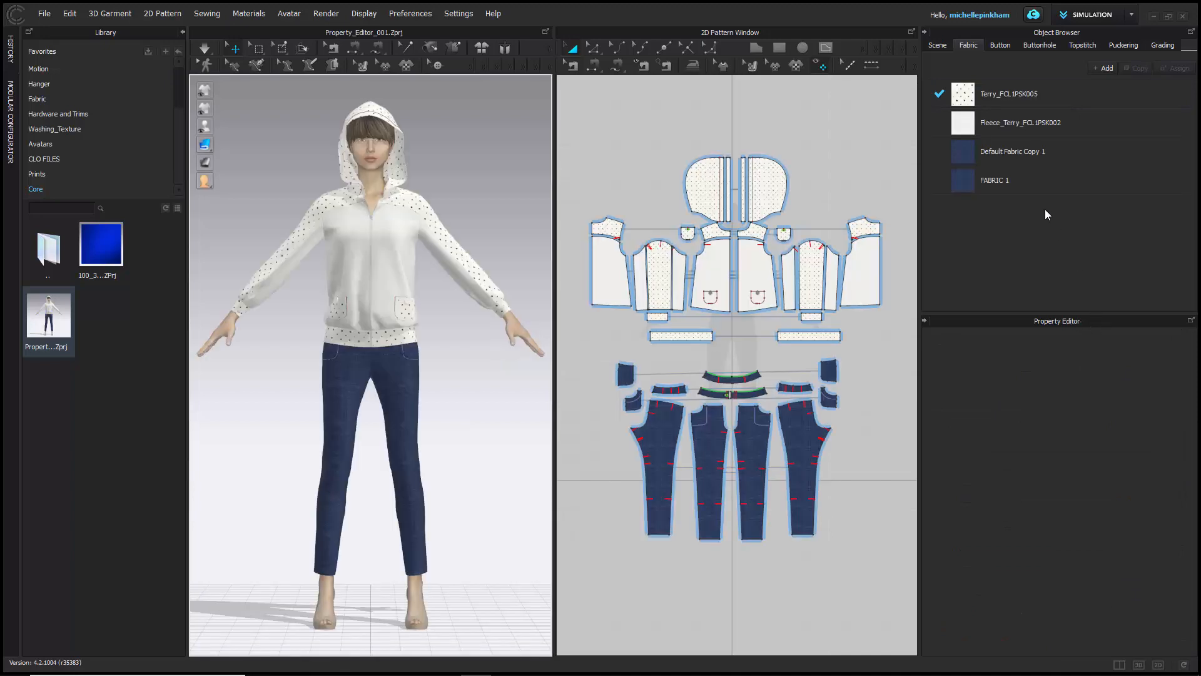
Show FABRIC 1's properties, inspect the zipper slider's gauge, weight and metal settings, then deselect it.
left_click(994, 180)
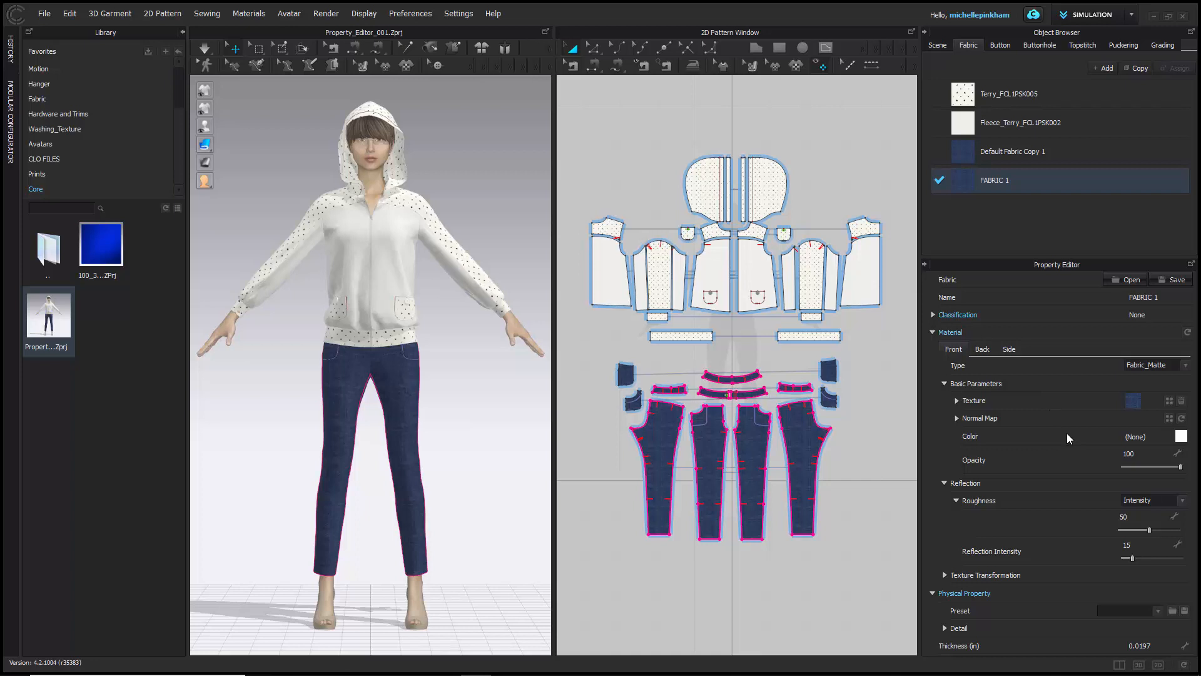
mouse_move(385, 171)
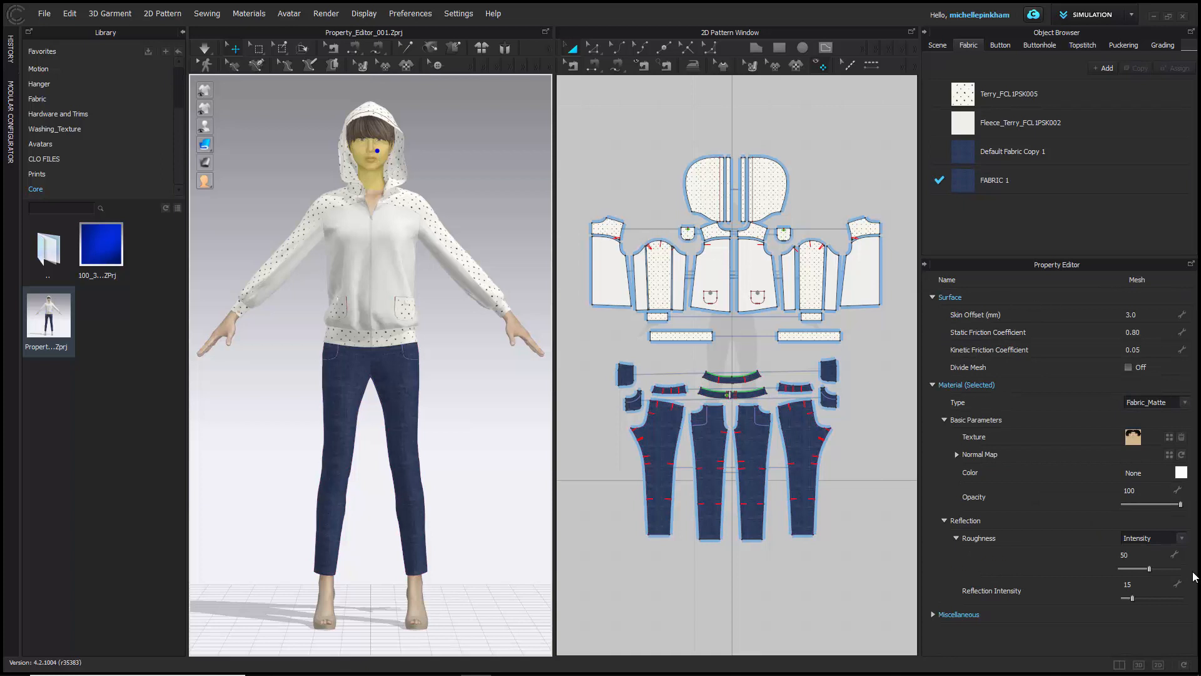
mouse_move(534, 276)
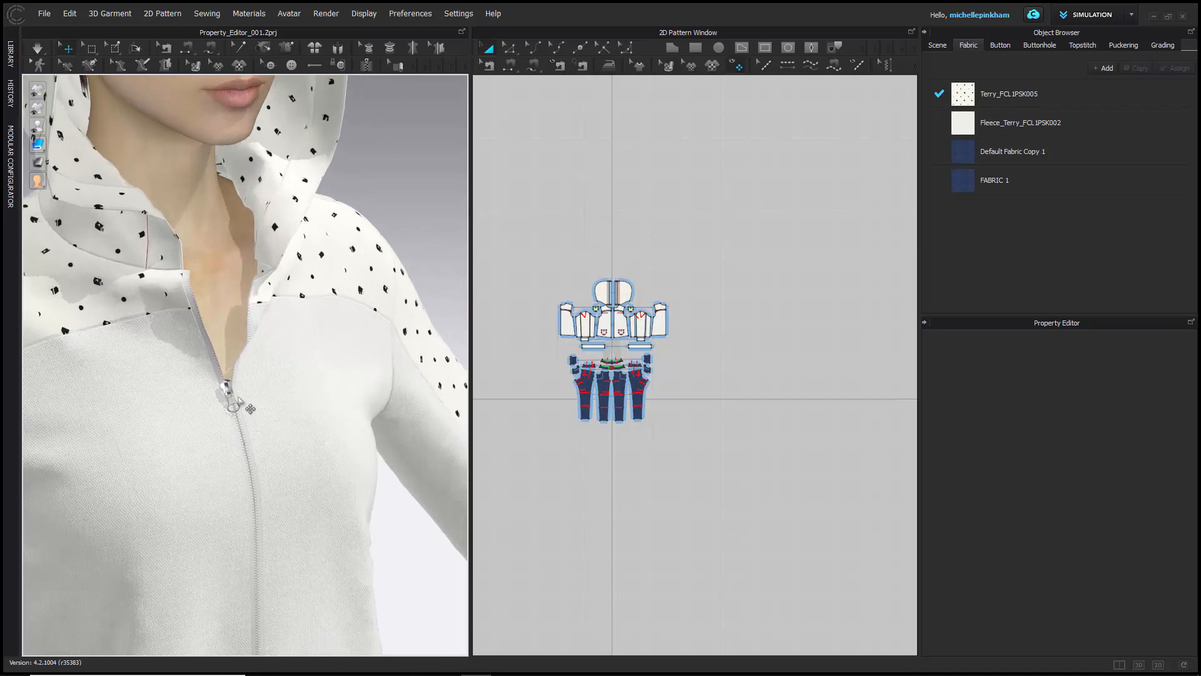
left_click(228, 390)
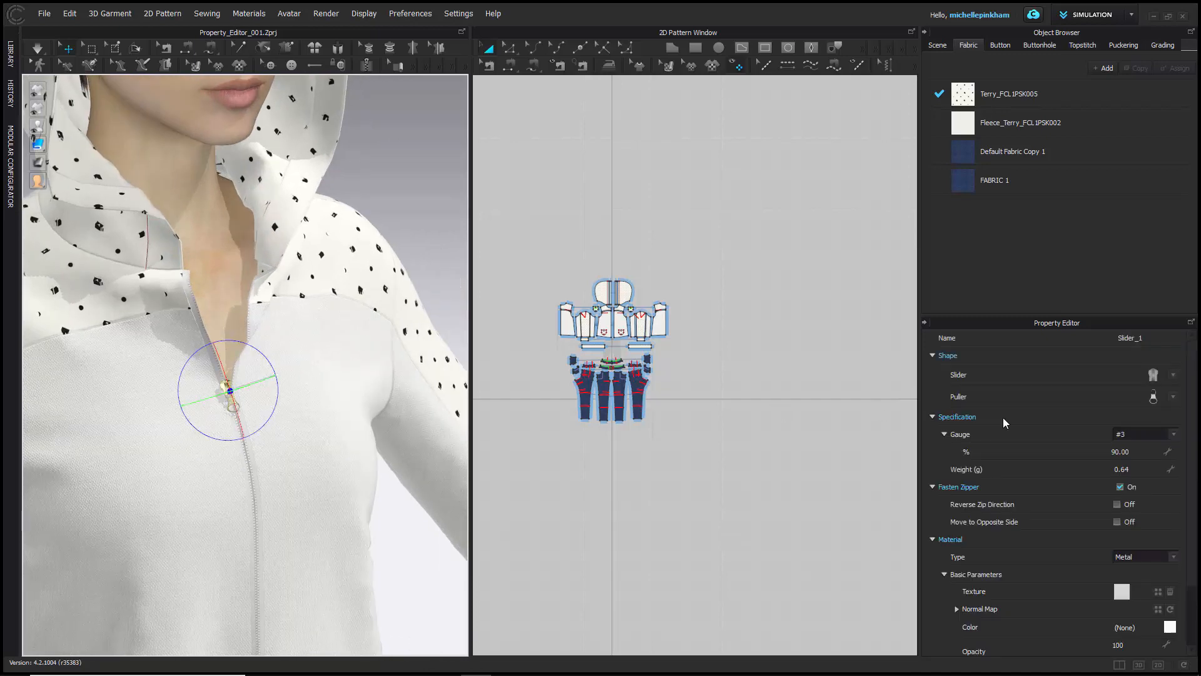
mouse_move(1117, 391)
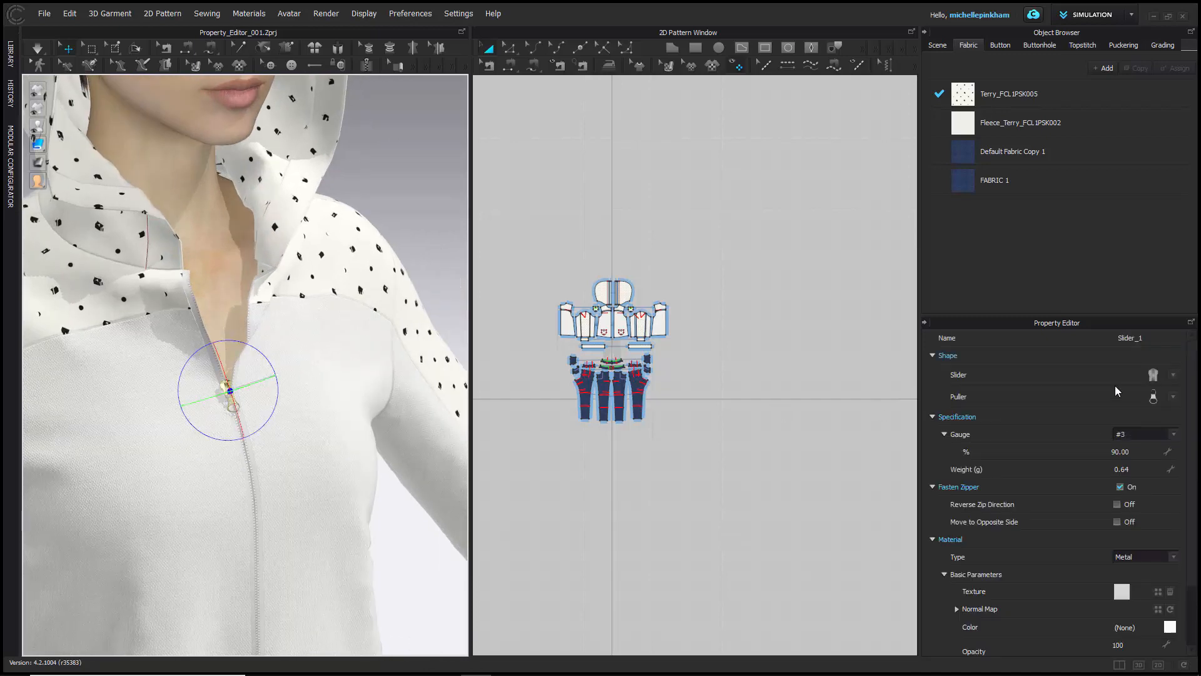
left_click(995, 180)
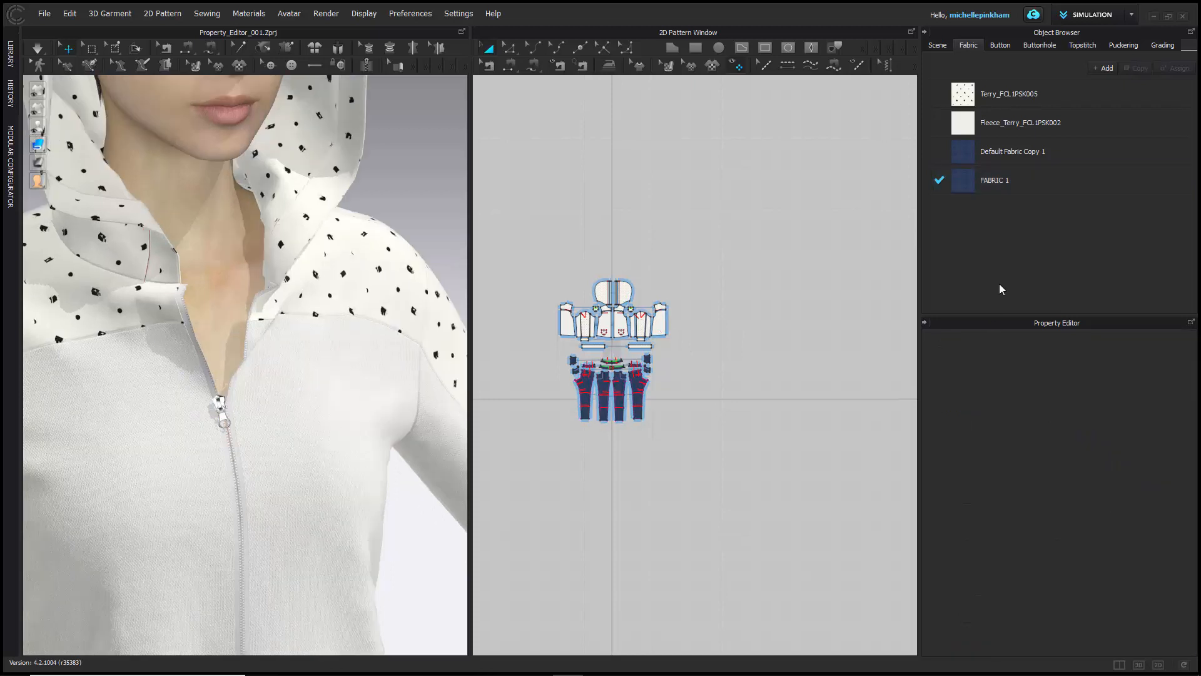
Review the Default Button and Topstitch properties, then switch to the Buttonhole list.
left_click(999, 44)
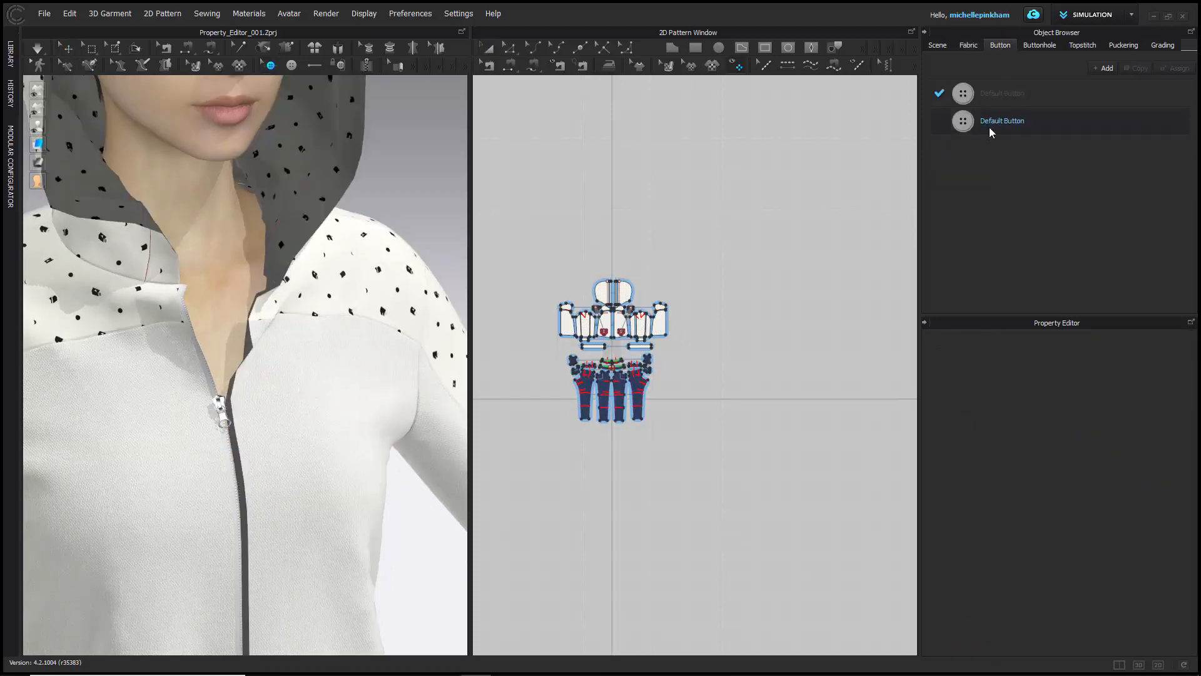
left_click(1001, 120)
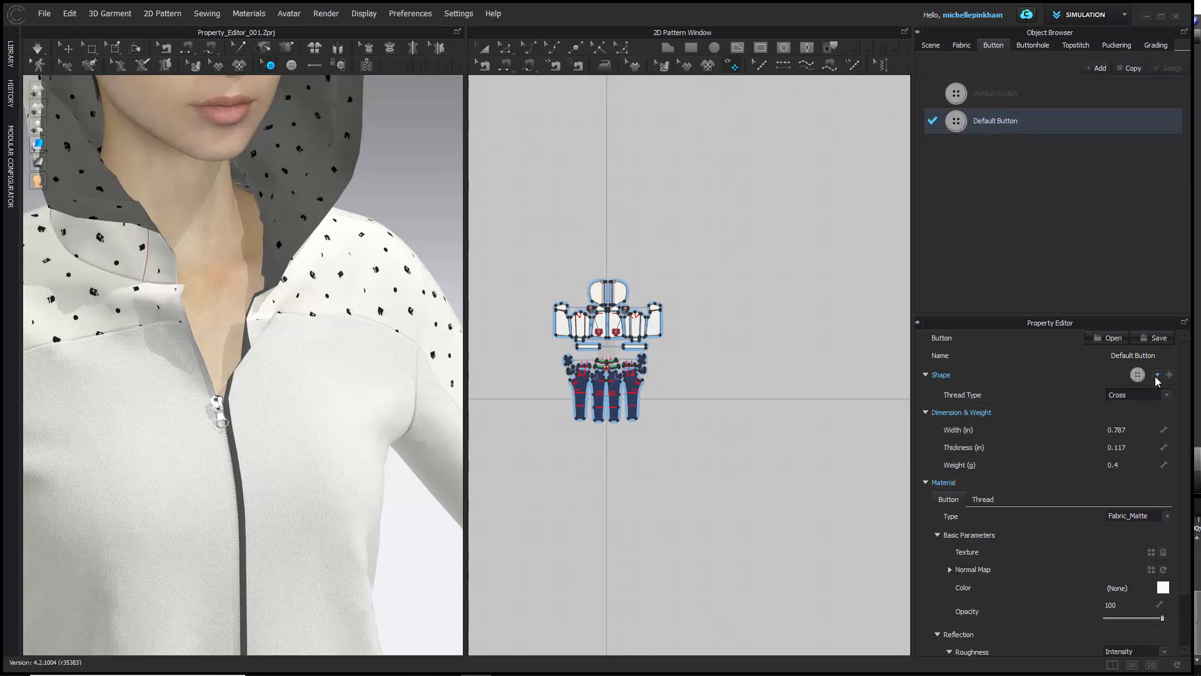
left_click(1075, 44)
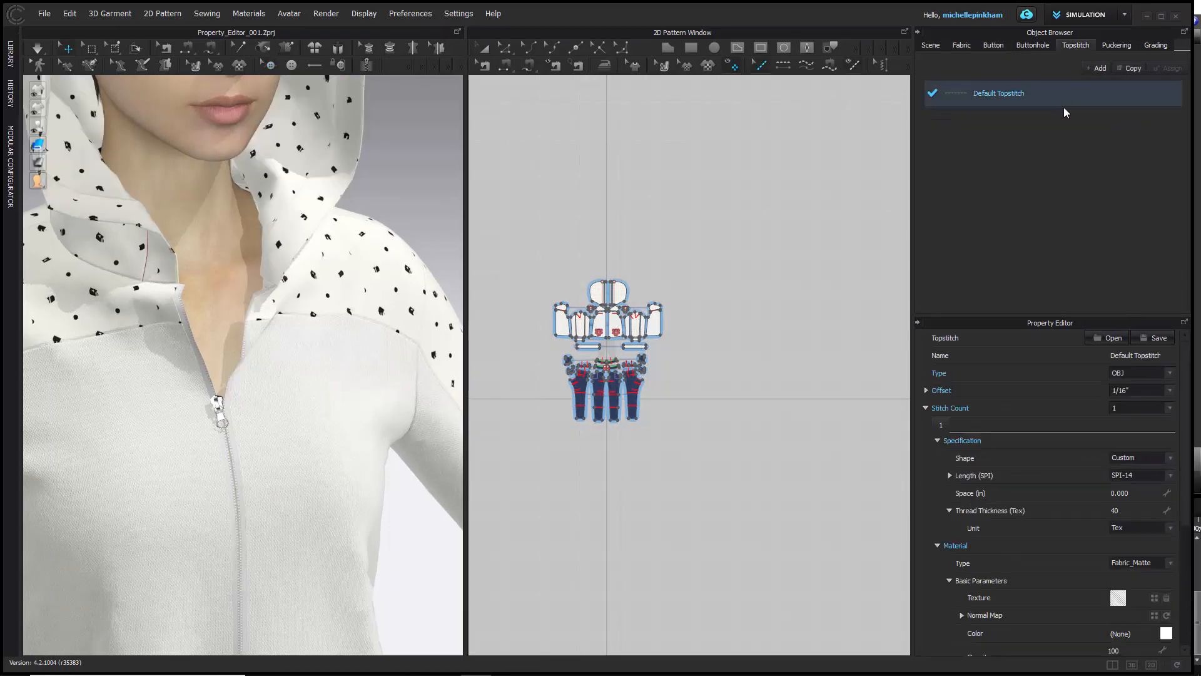
left_click(1141, 458)
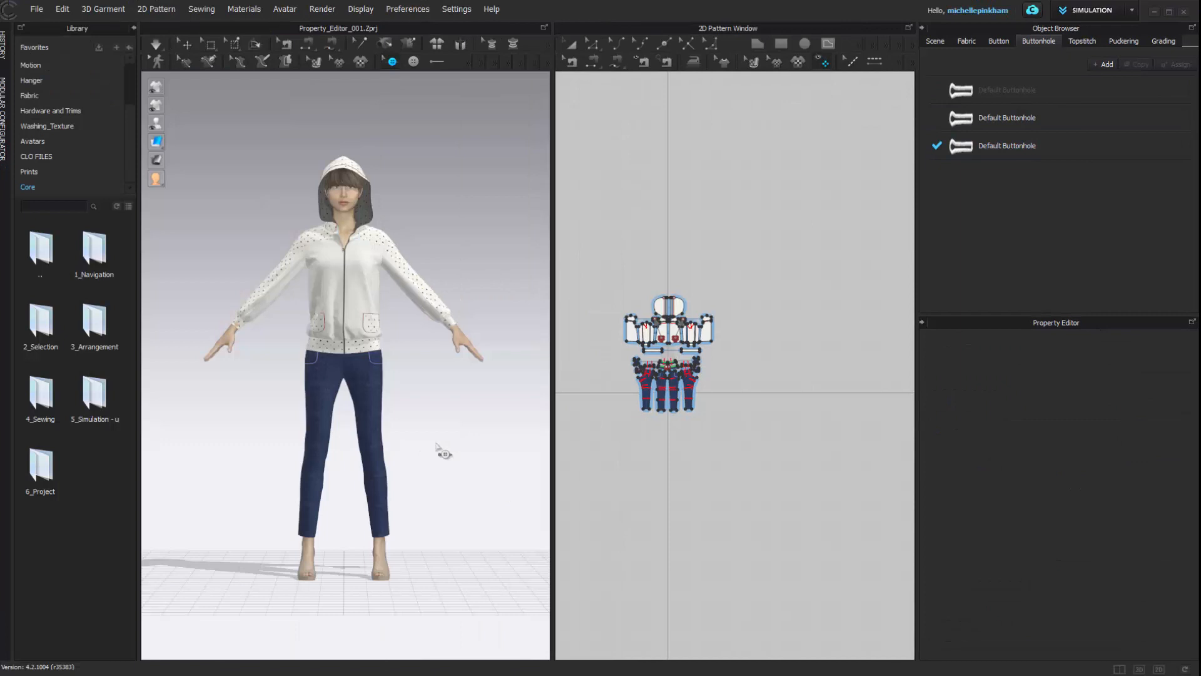
mouse_move(517, 299)
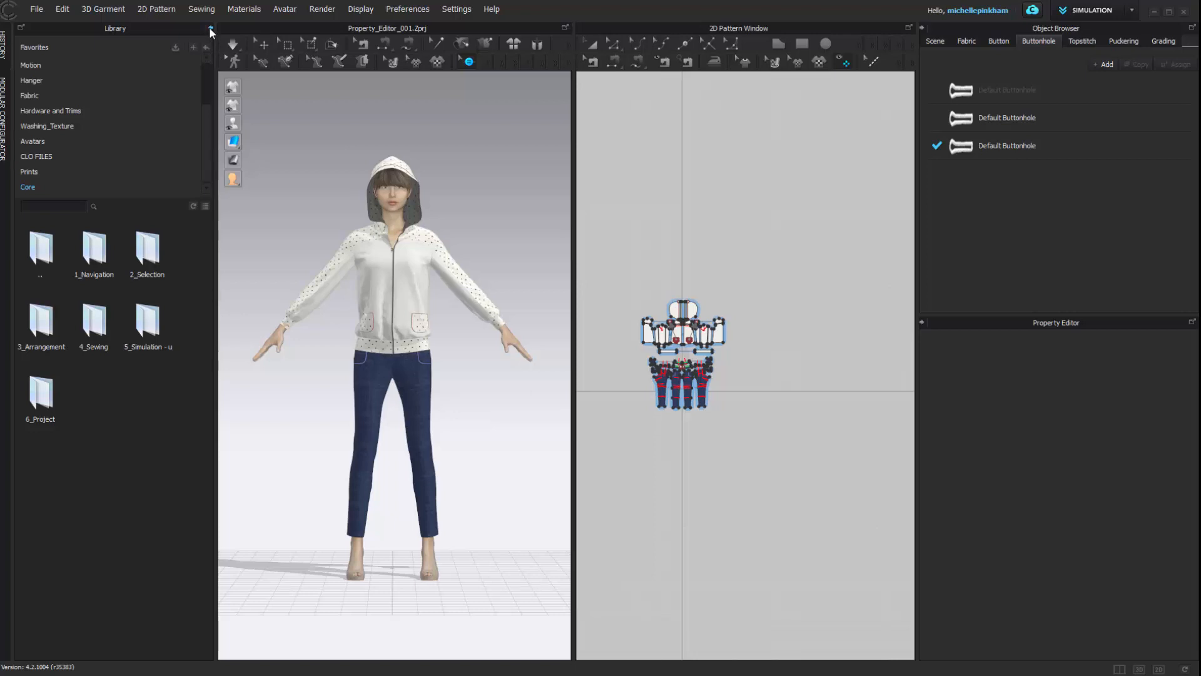
Collapse the Library panel to widen the 3D garment window.
left_click(207, 28)
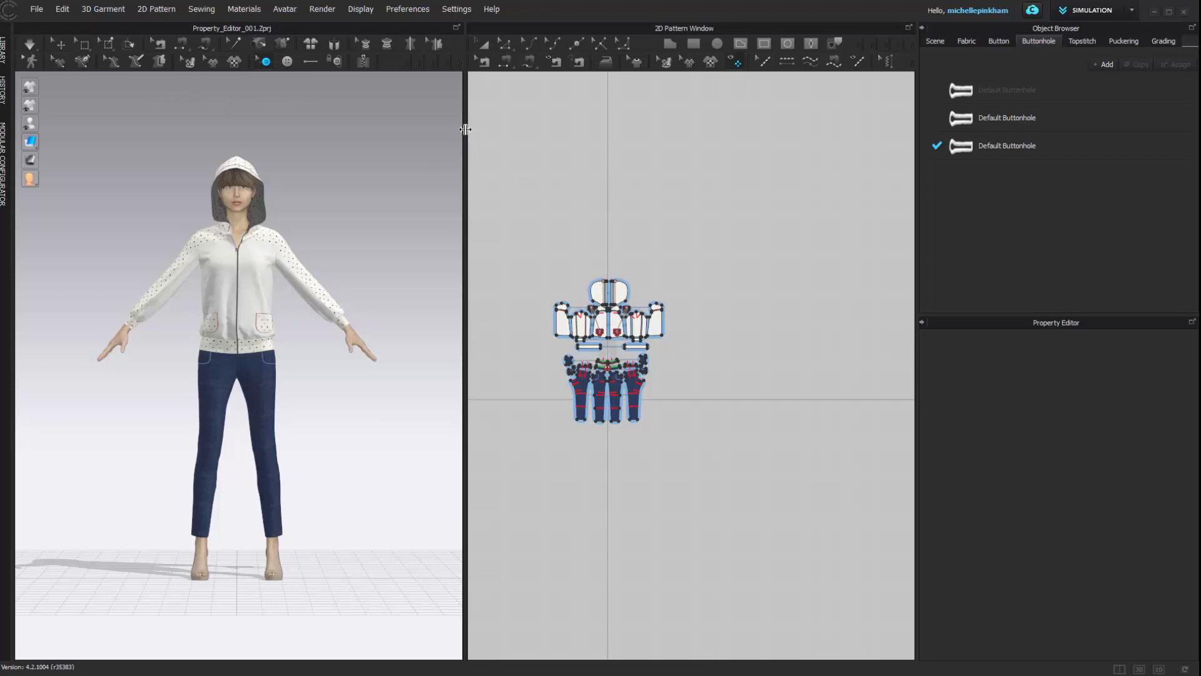
Drag the panel dividers to enlarge the 2D pattern window and collapse the object browser and property editor.
left_click(1006, 117)
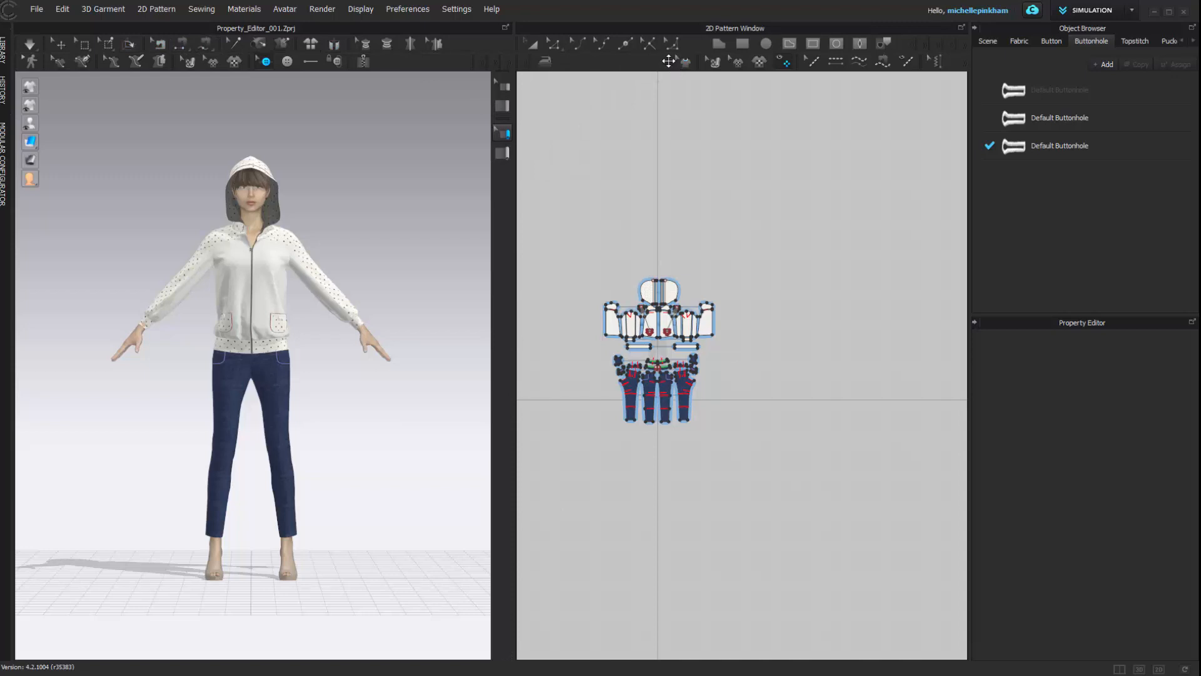
left_click(679, 61)
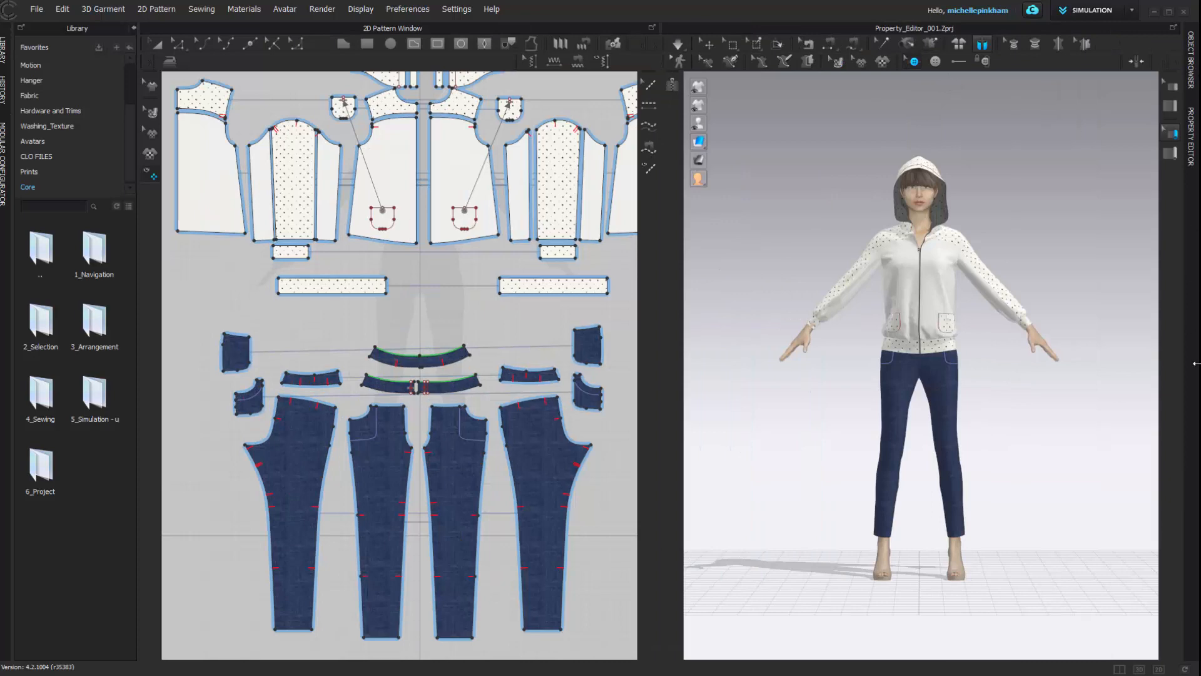
mouse_move(1102, 126)
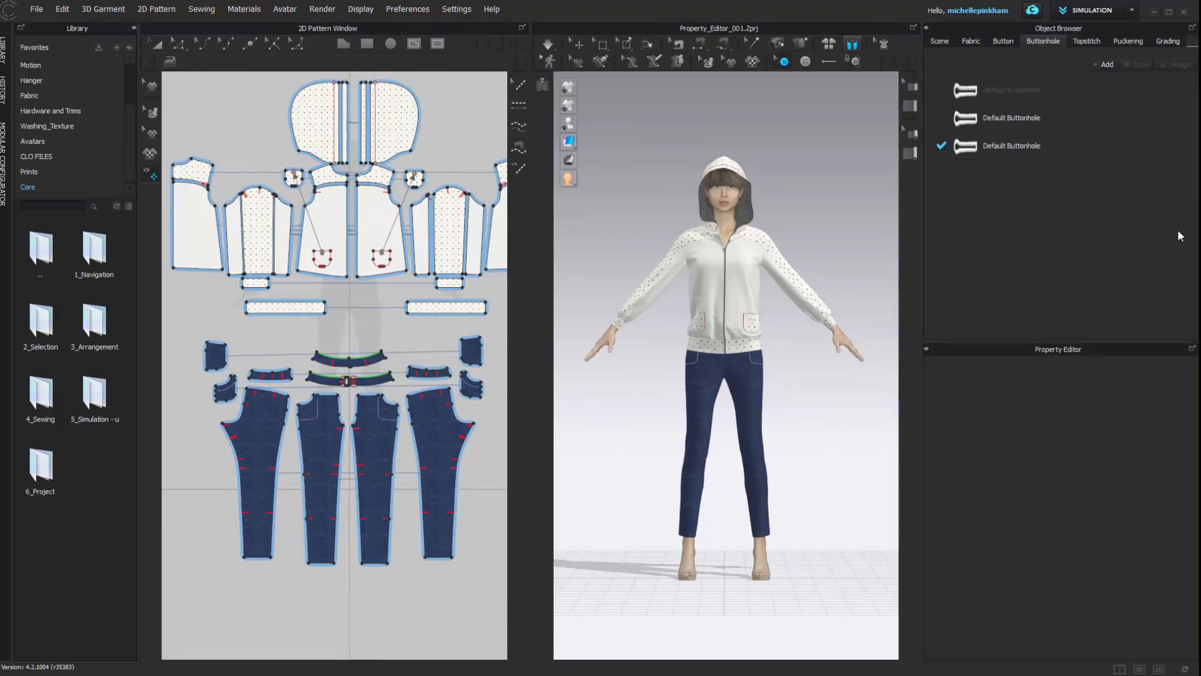
Expand the Object Browser and Property Editor panels on the right.
left_click(1010, 90)
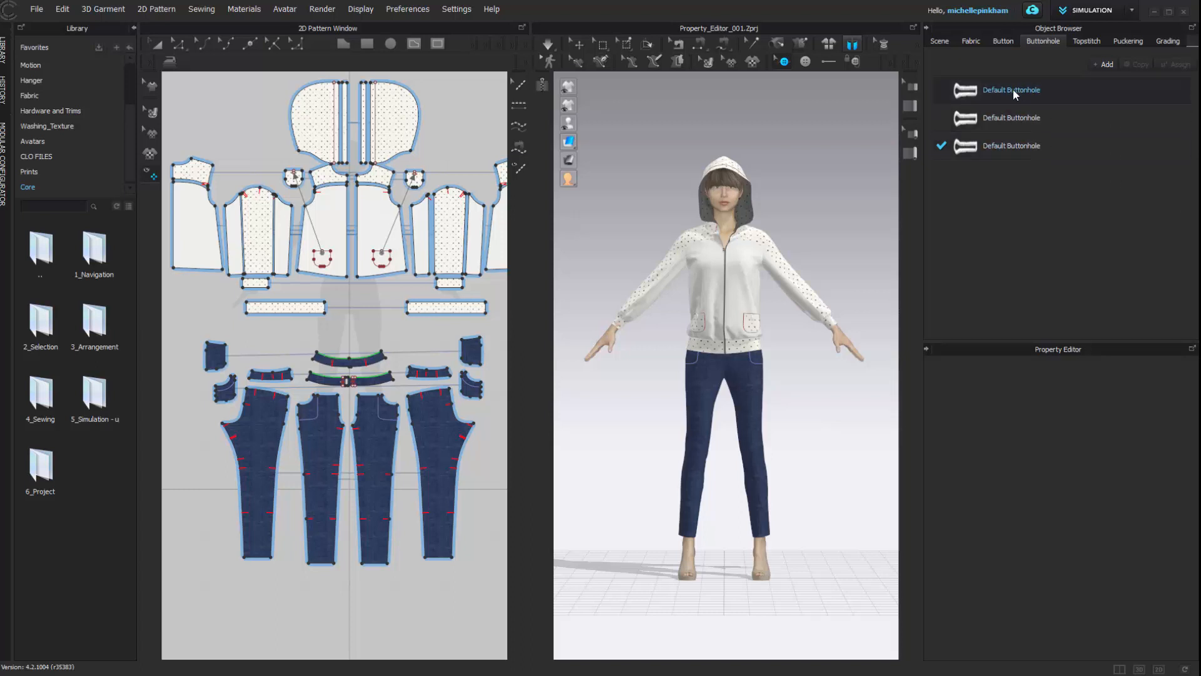
left_click(1011, 90)
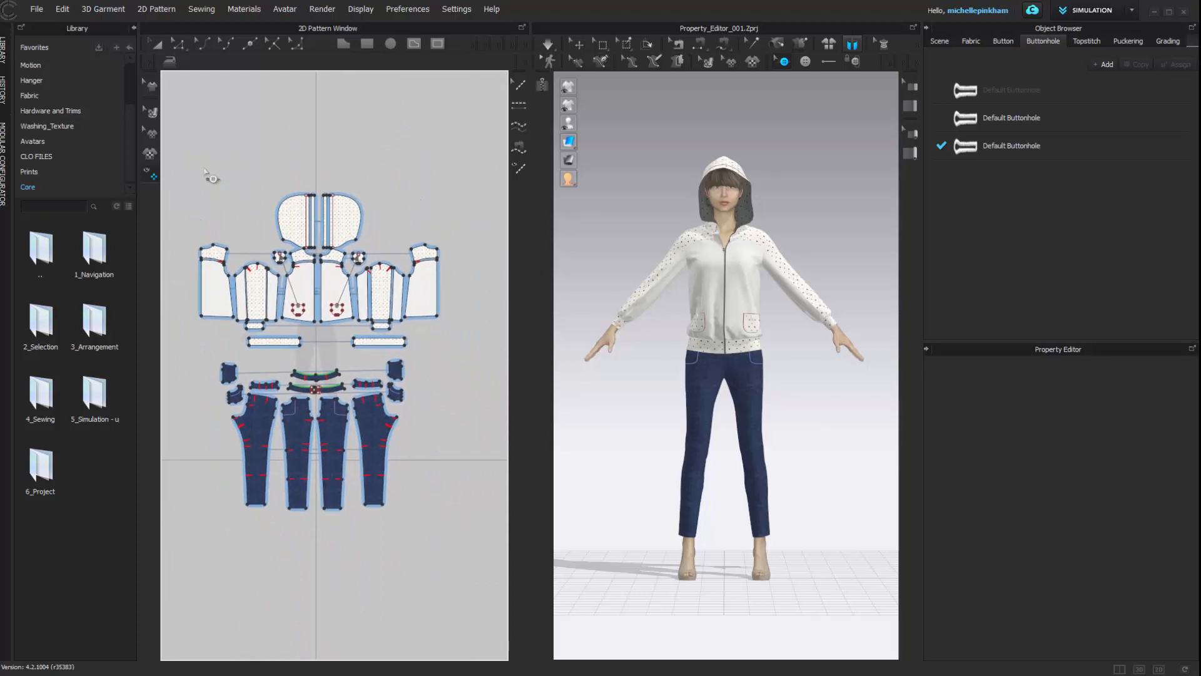
mouse_move(463, 103)
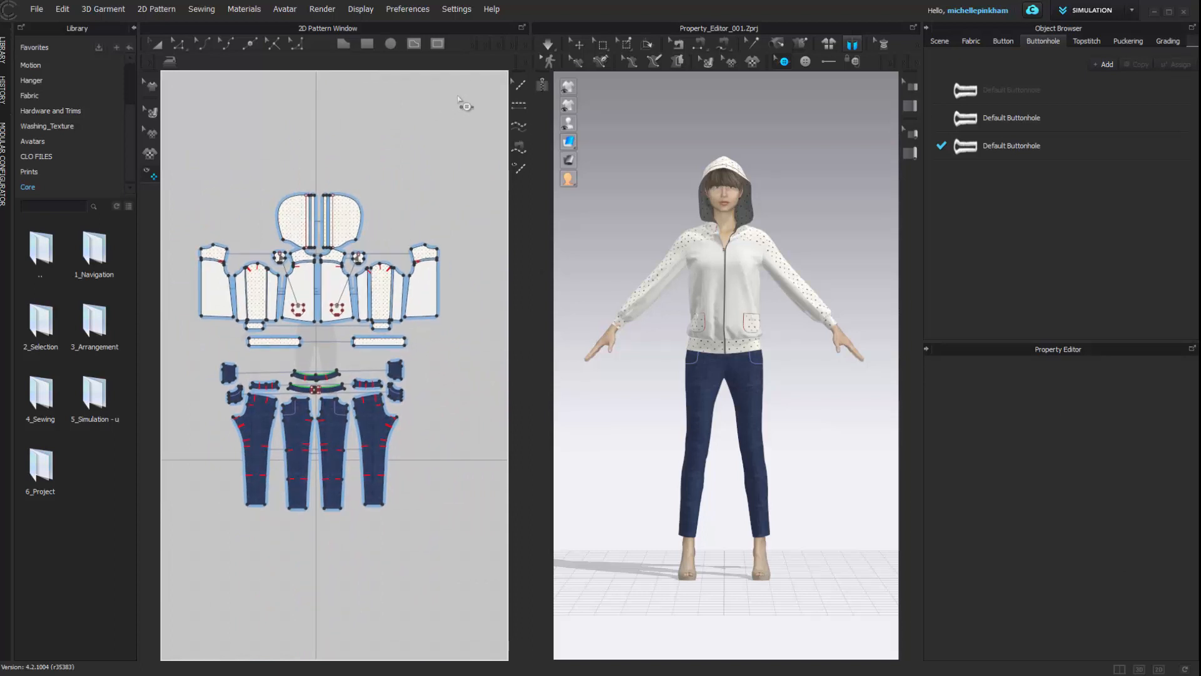
mouse_move(364, 68)
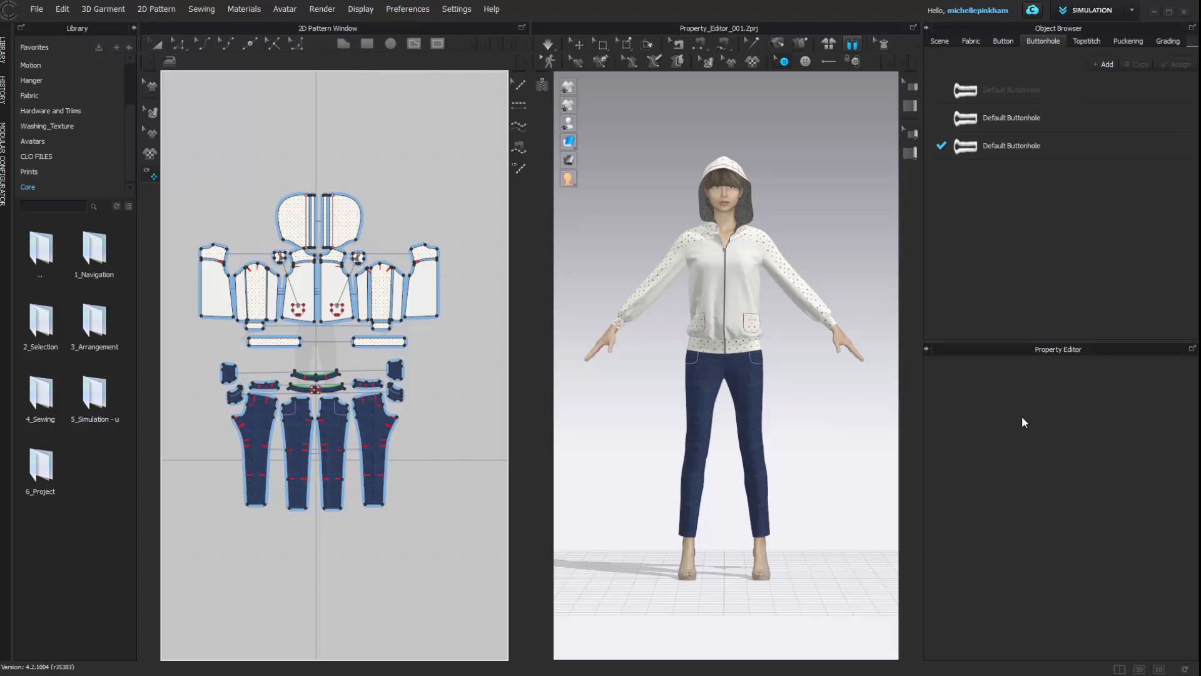
mouse_move(1099, 504)
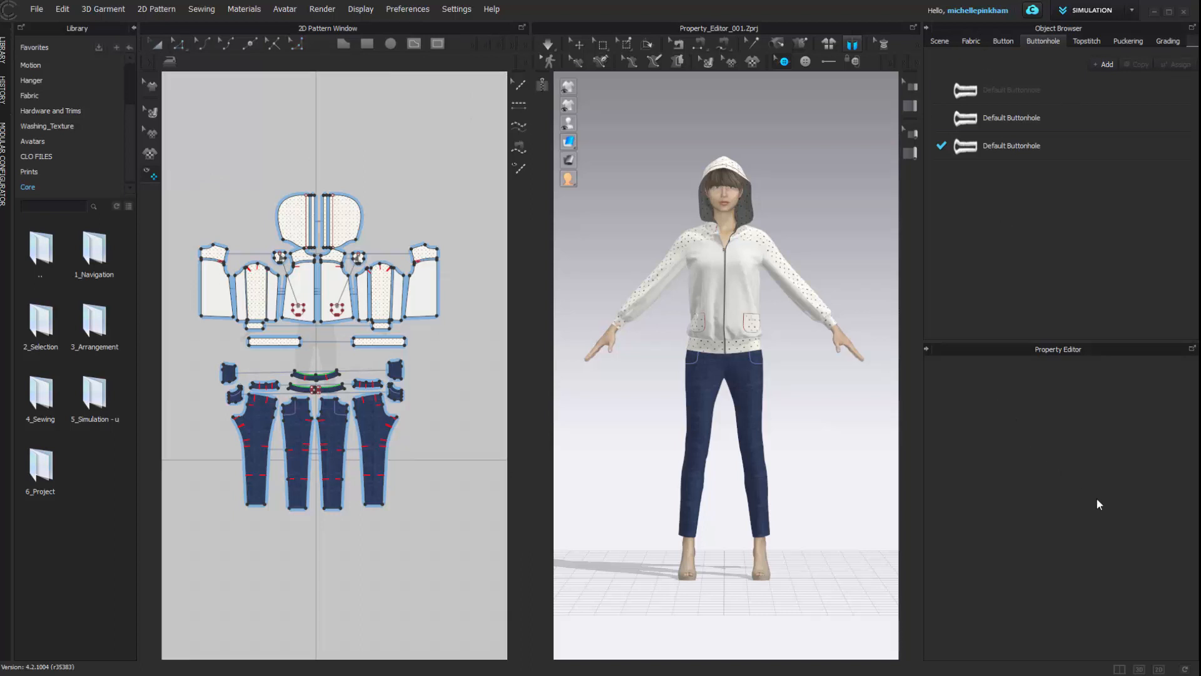
mouse_move(1147, 572)
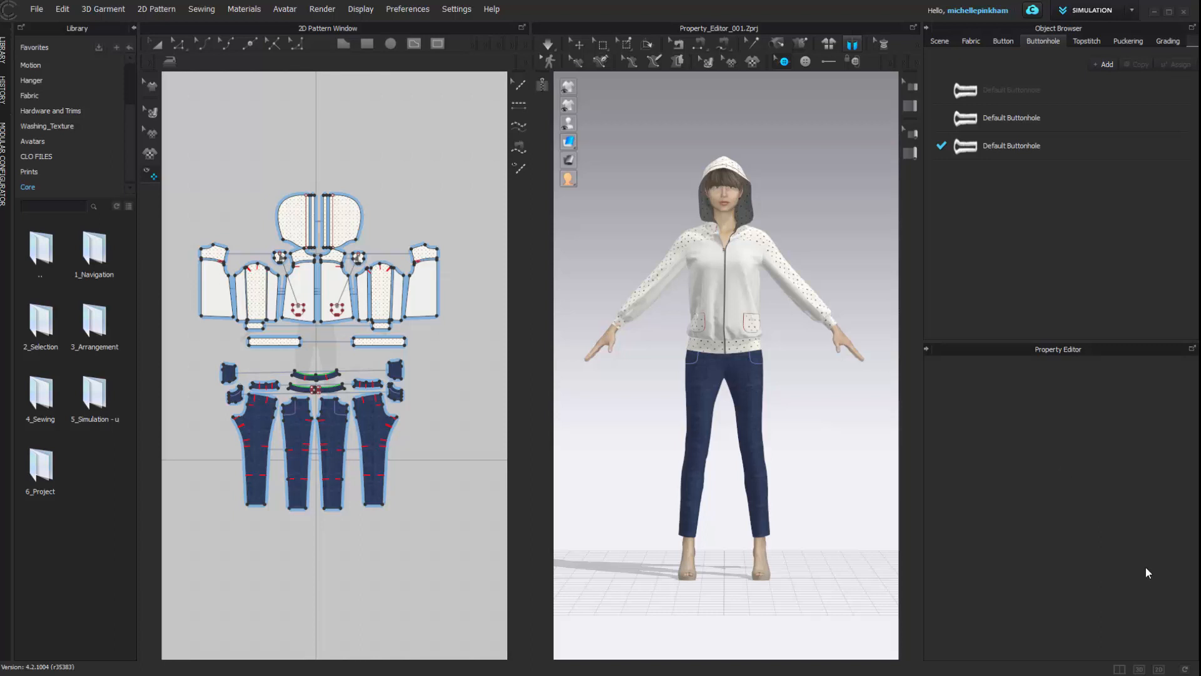
mouse_move(1185, 662)
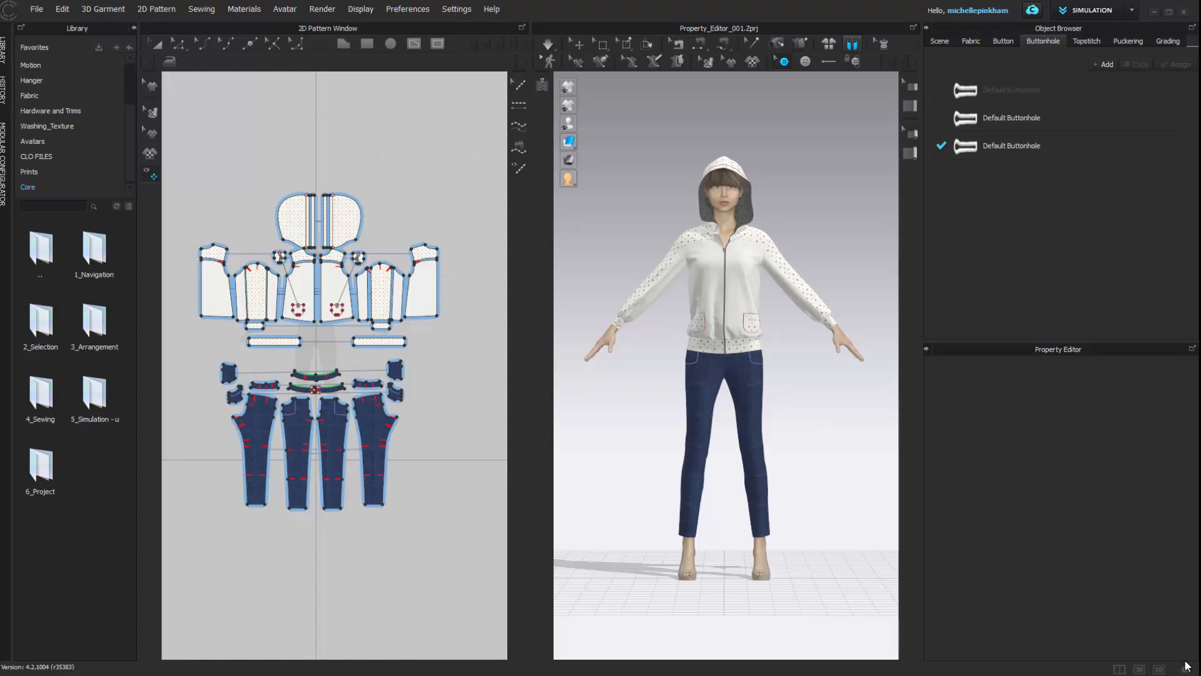
mouse_move(1186, 666)
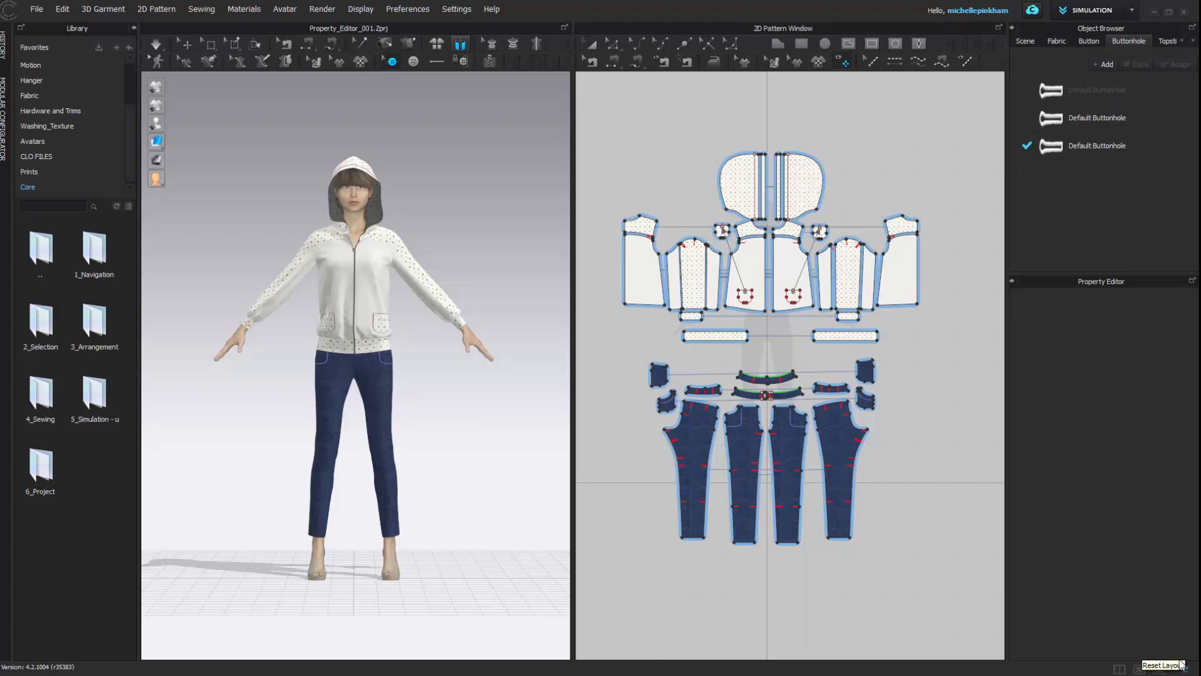
mouse_move(1133, 598)
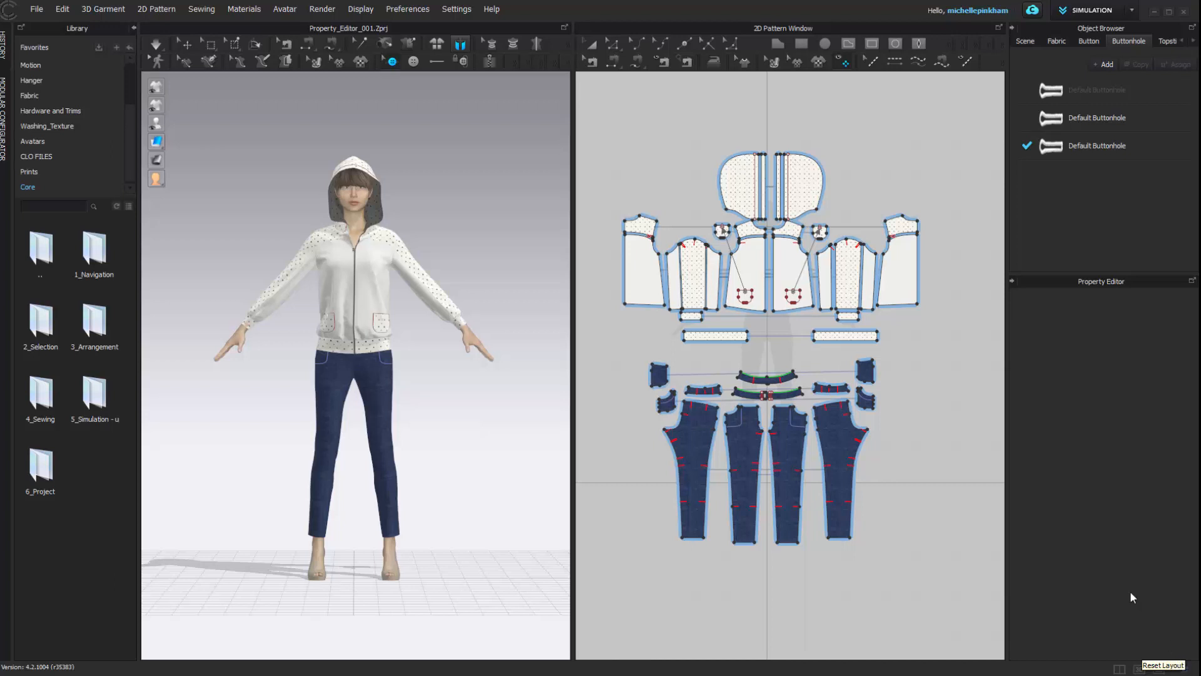